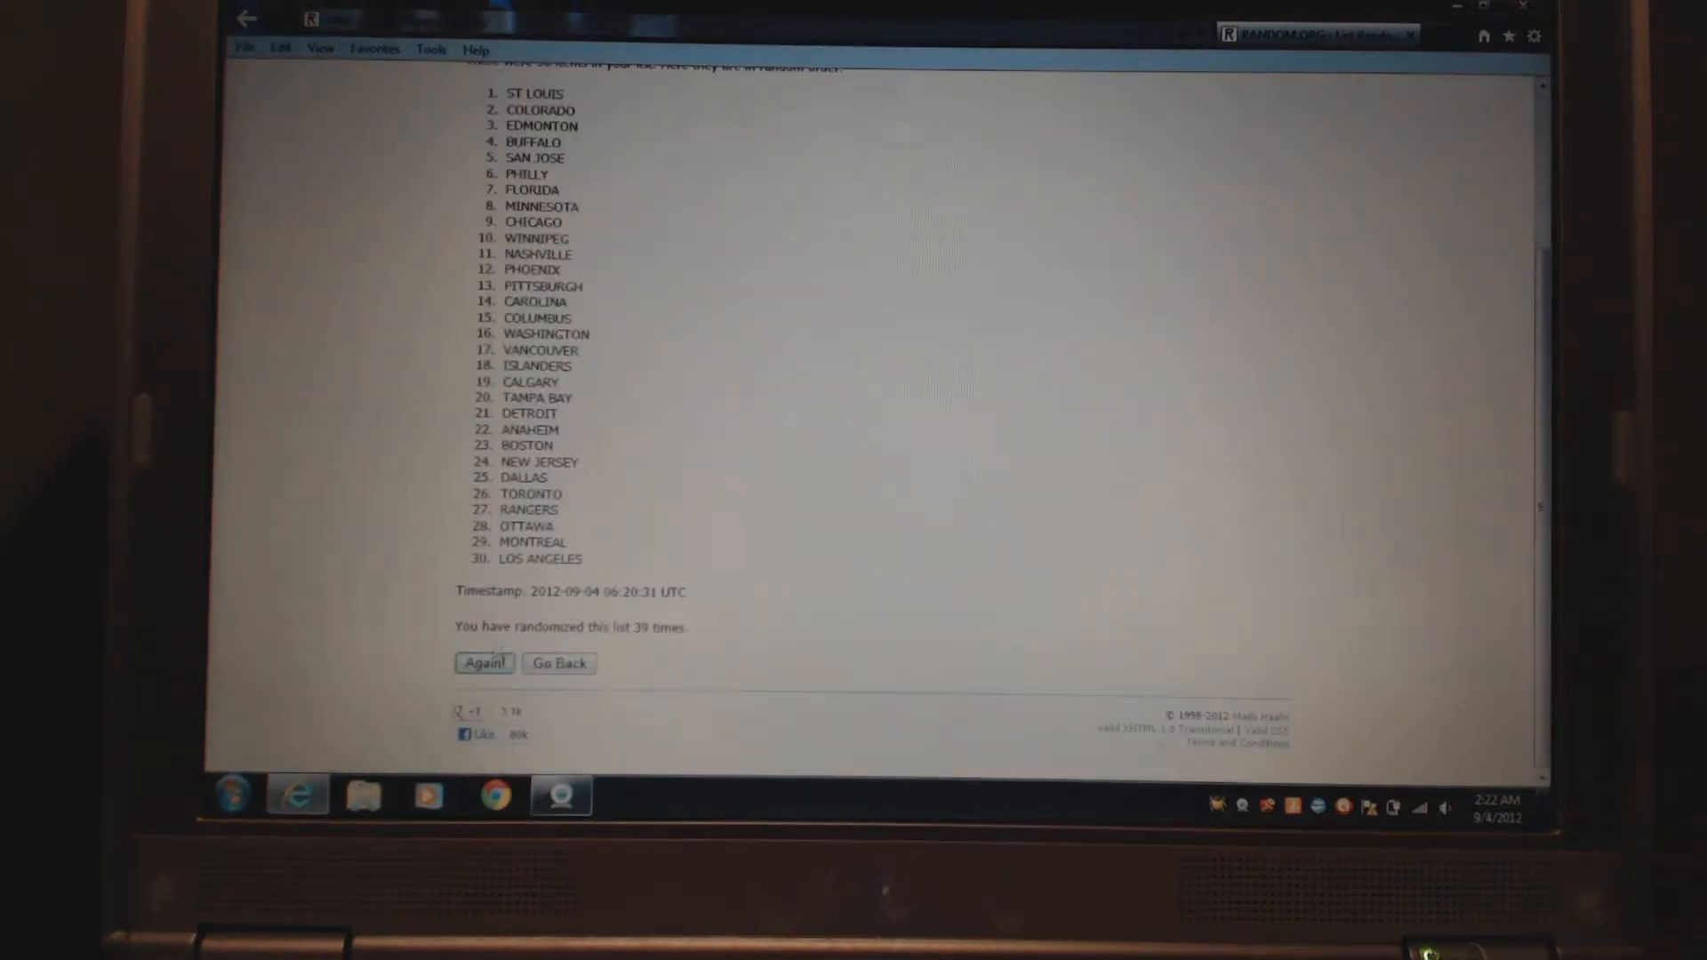
- Reshuffle the 30 NHL team list six times, scrolling down to check the count
{"action": "left_click", "coordinate": [484, 663]}
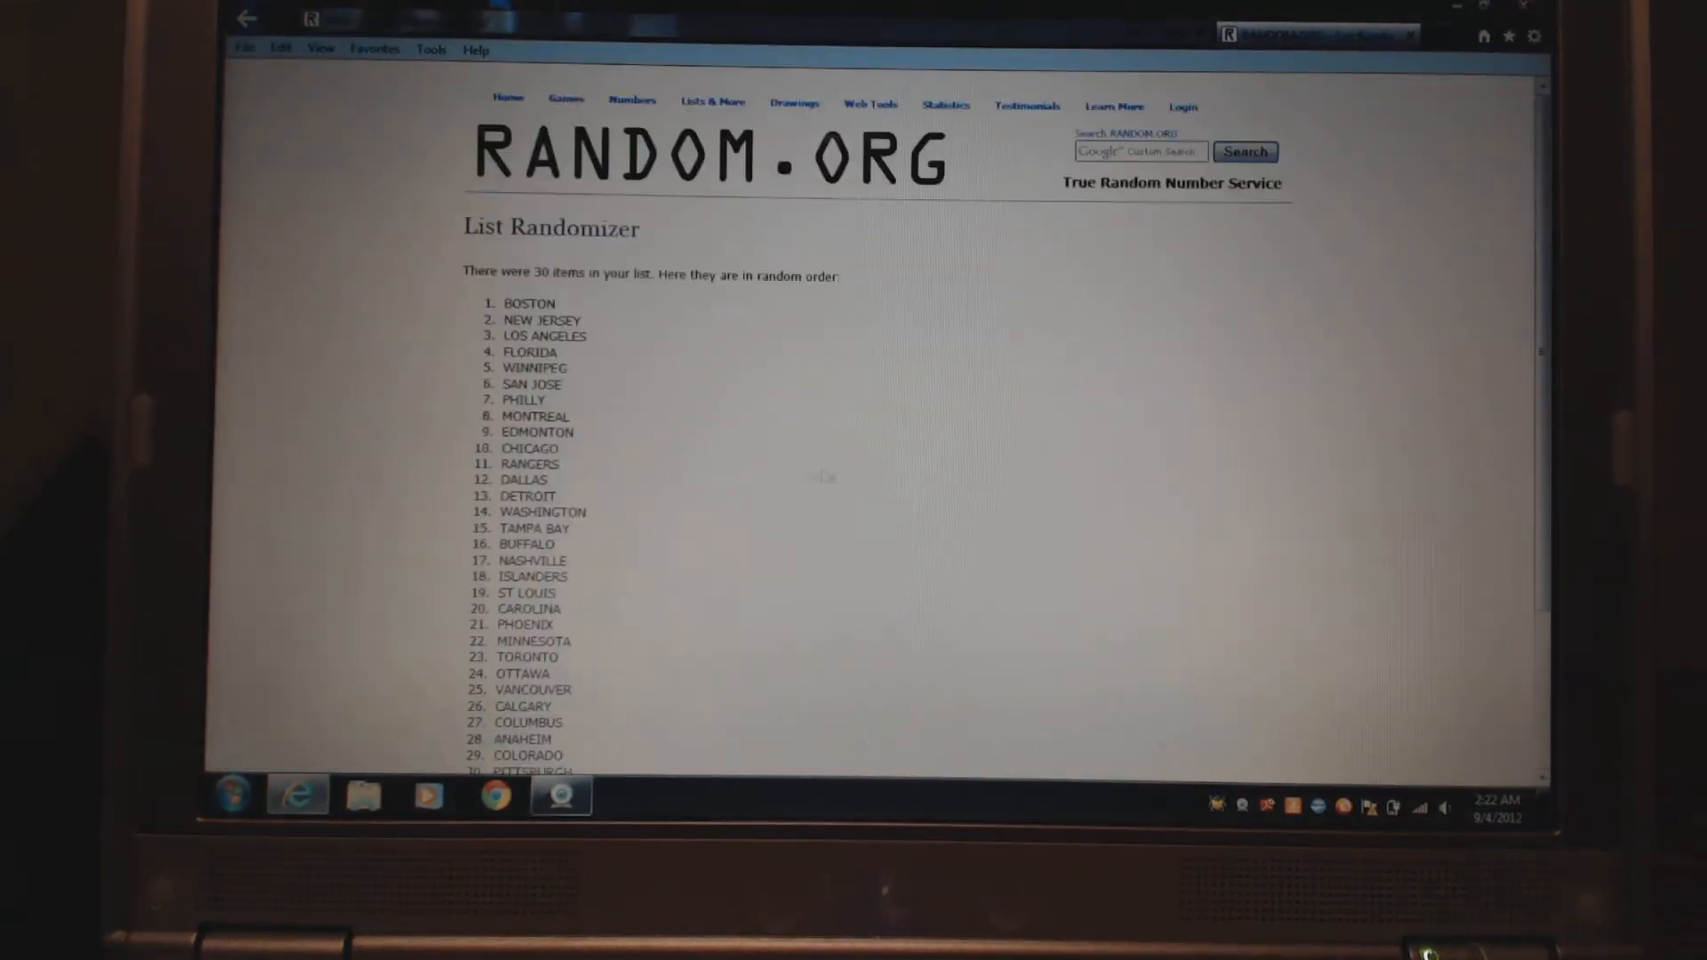
{"action": "scroll", "scroll_direction": "down", "scroll_amount": 3}
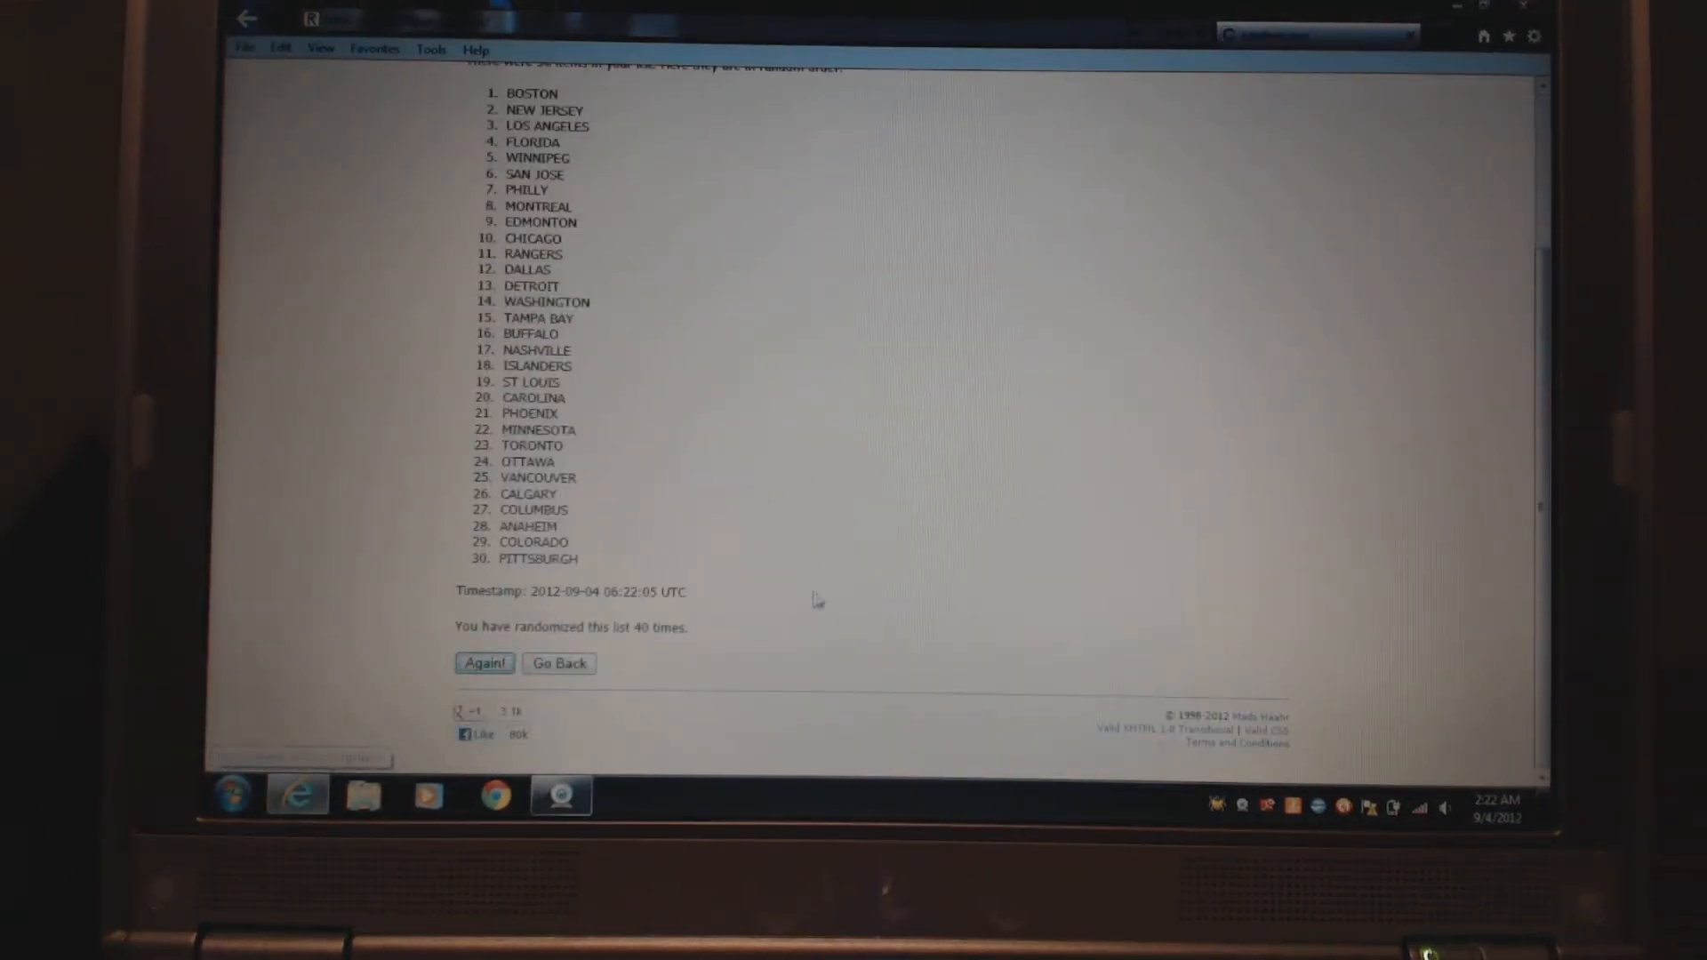
{"action": "left_click", "coordinate": [484, 663]}
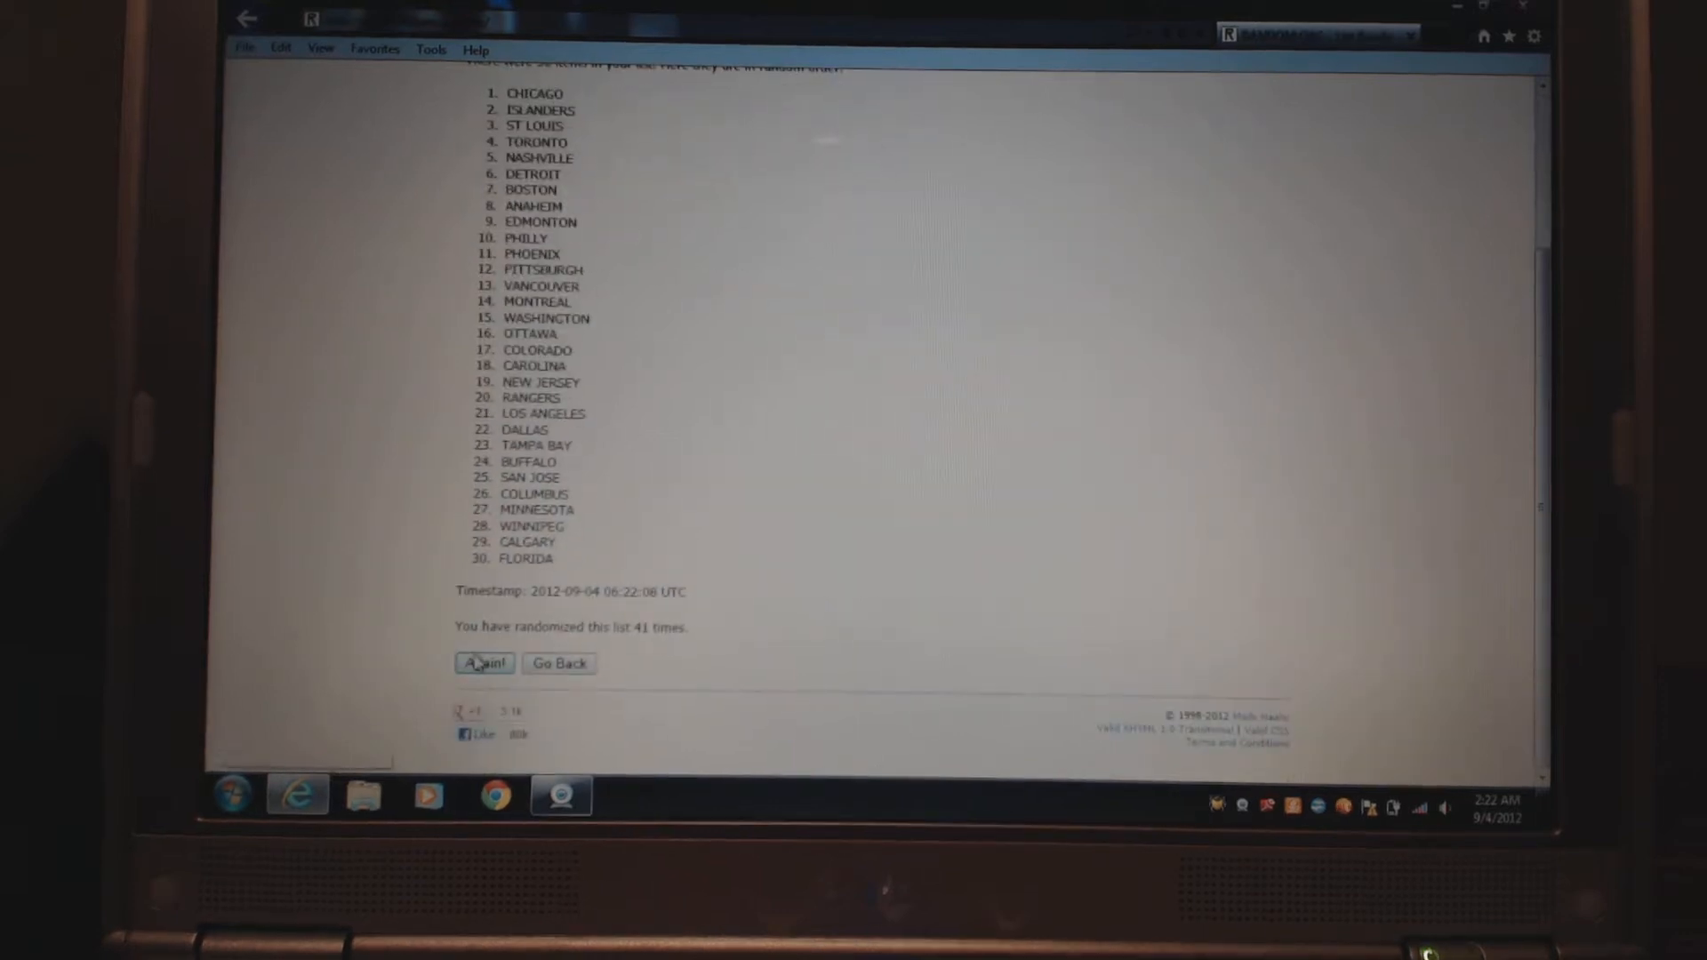
{"action": "left_click", "coordinate": [484, 663]}
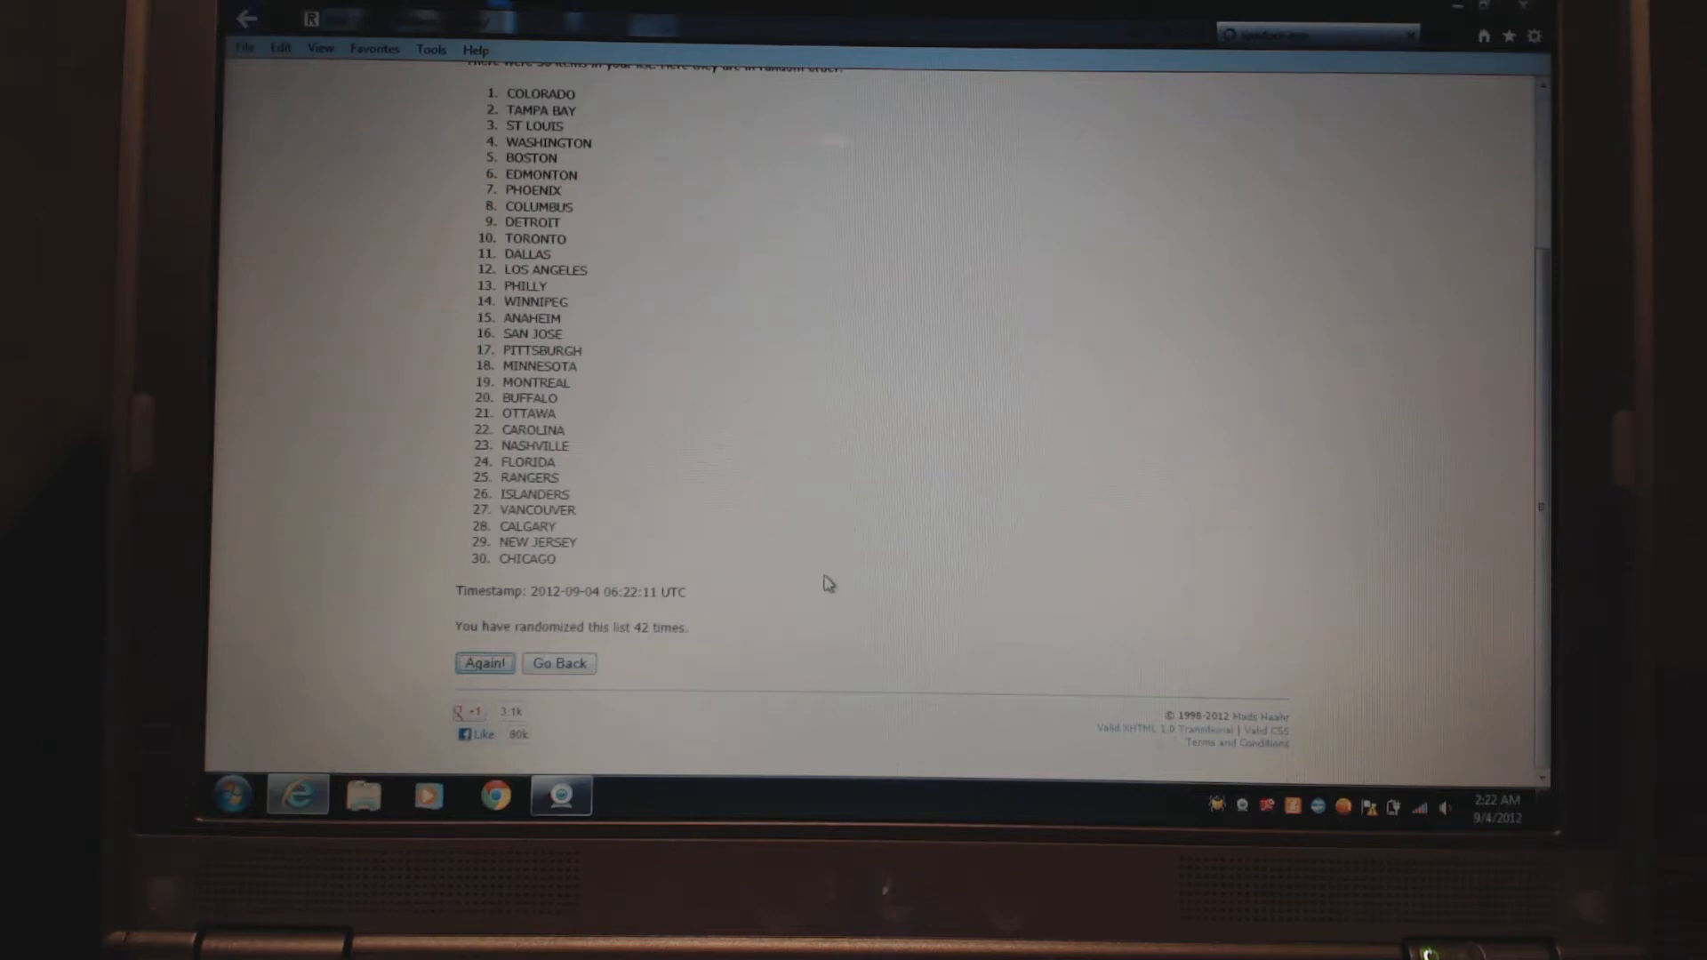
{"action": "left_click", "coordinate": [484, 664]}
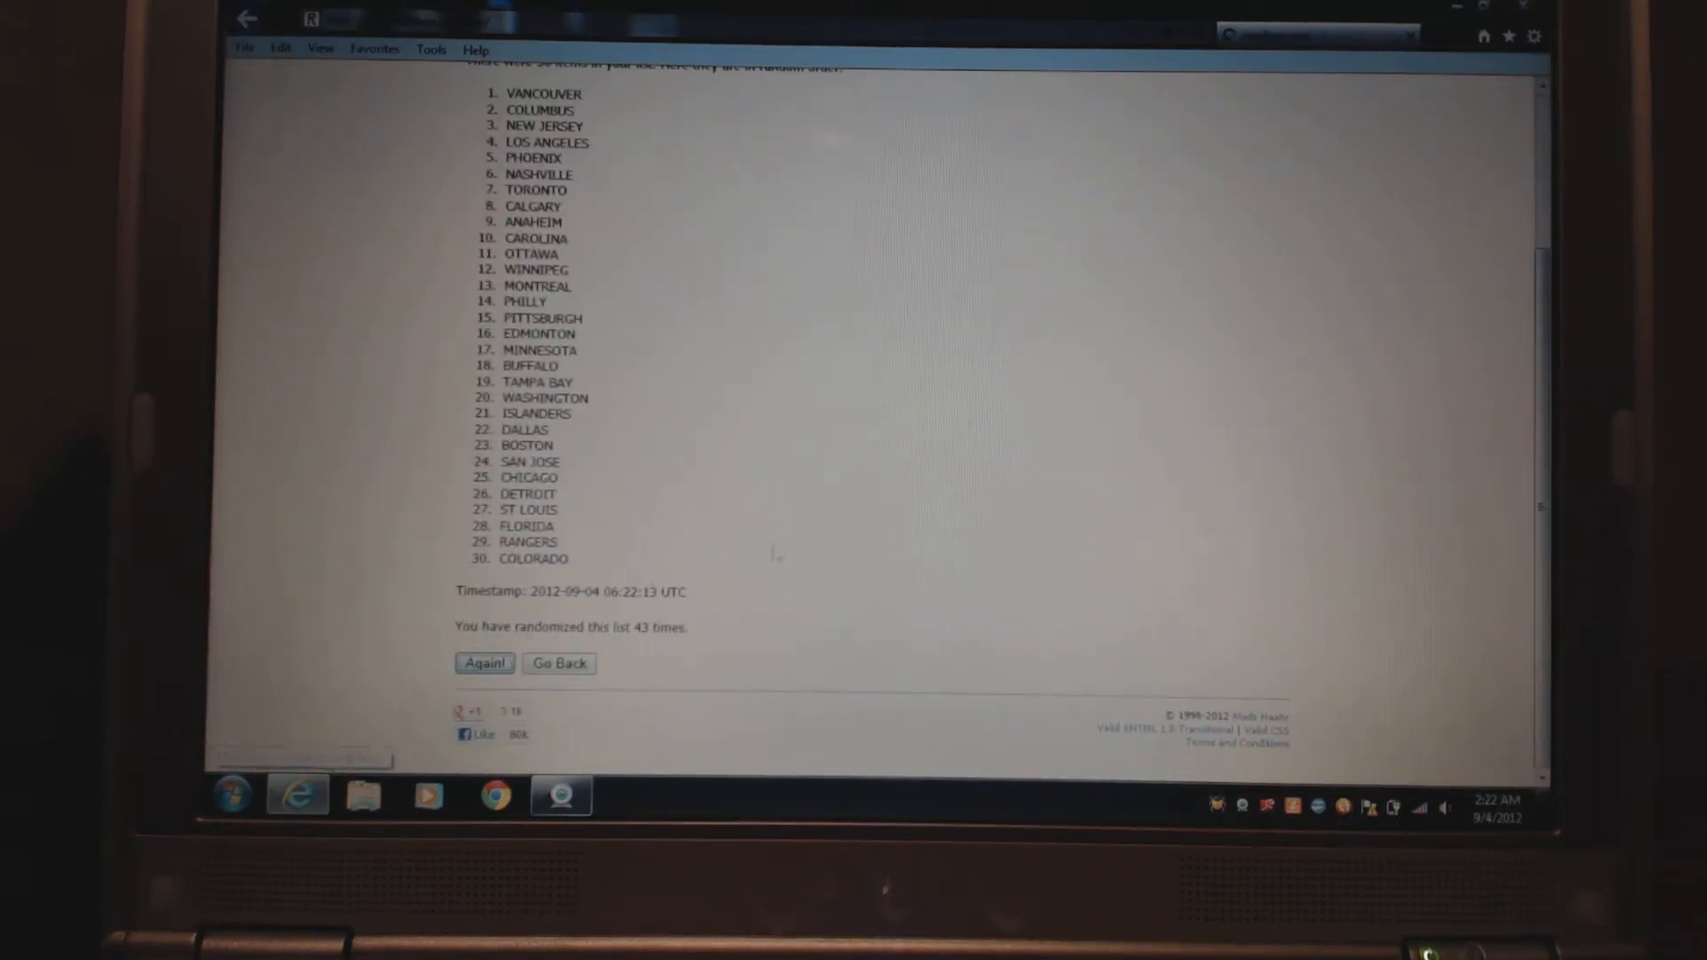
{"action": "left_click", "coordinate": [484, 663]}
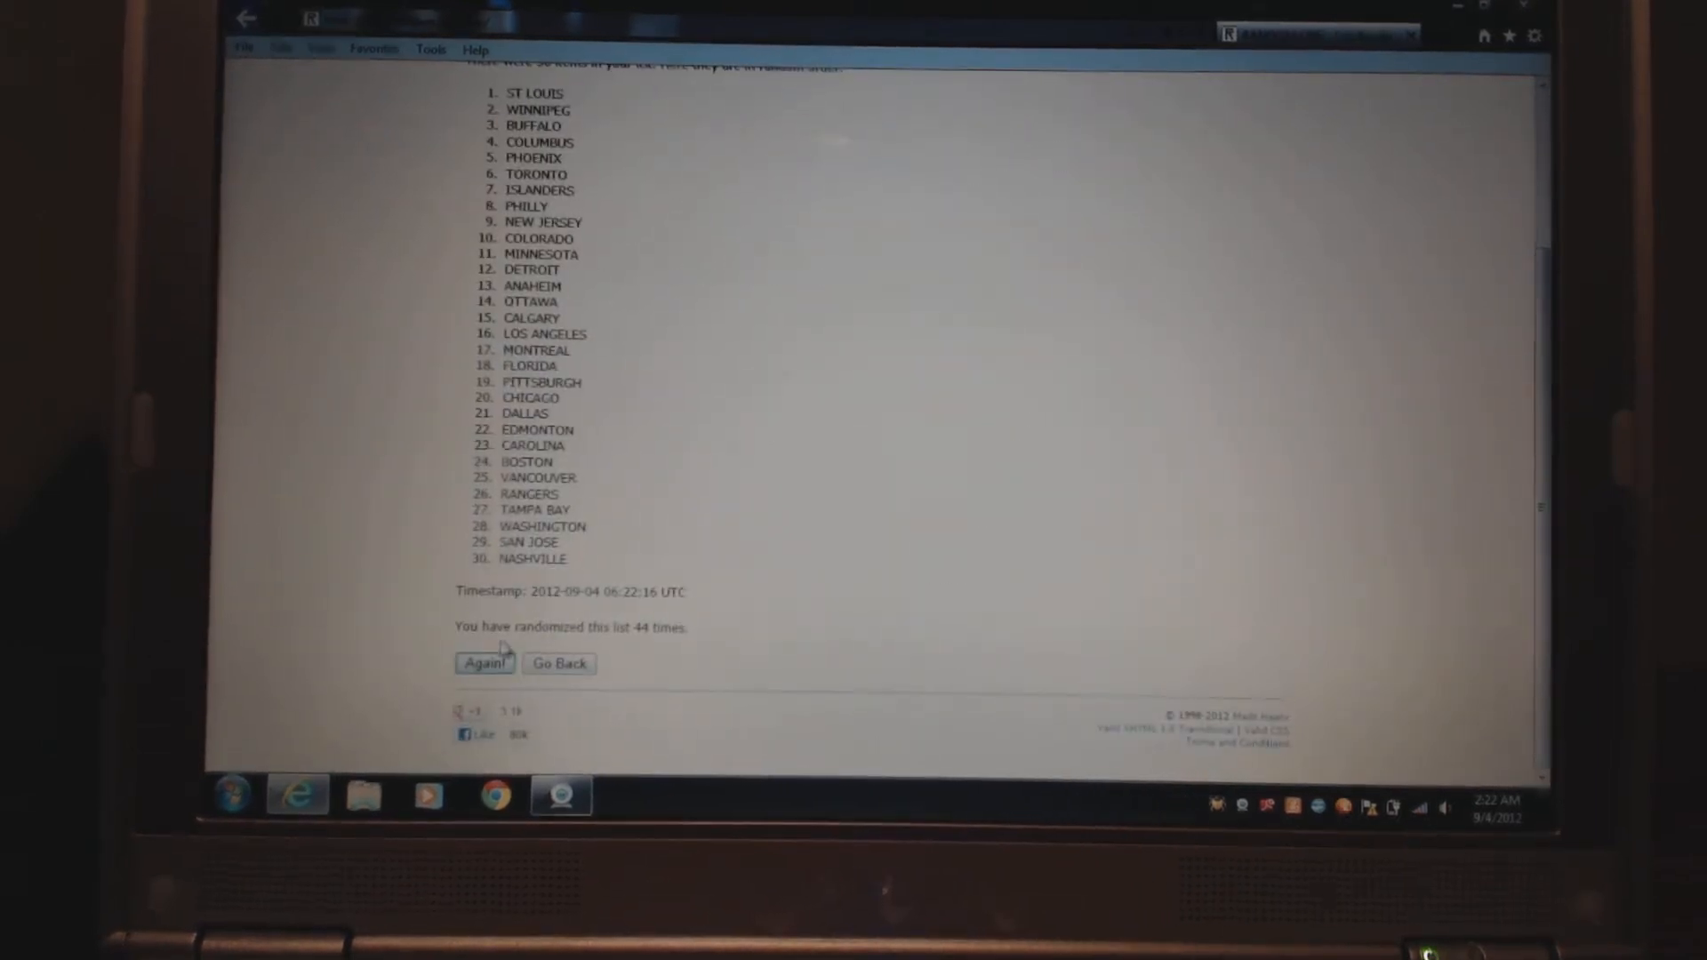
{"action": "left_click", "coordinate": [484, 663]}
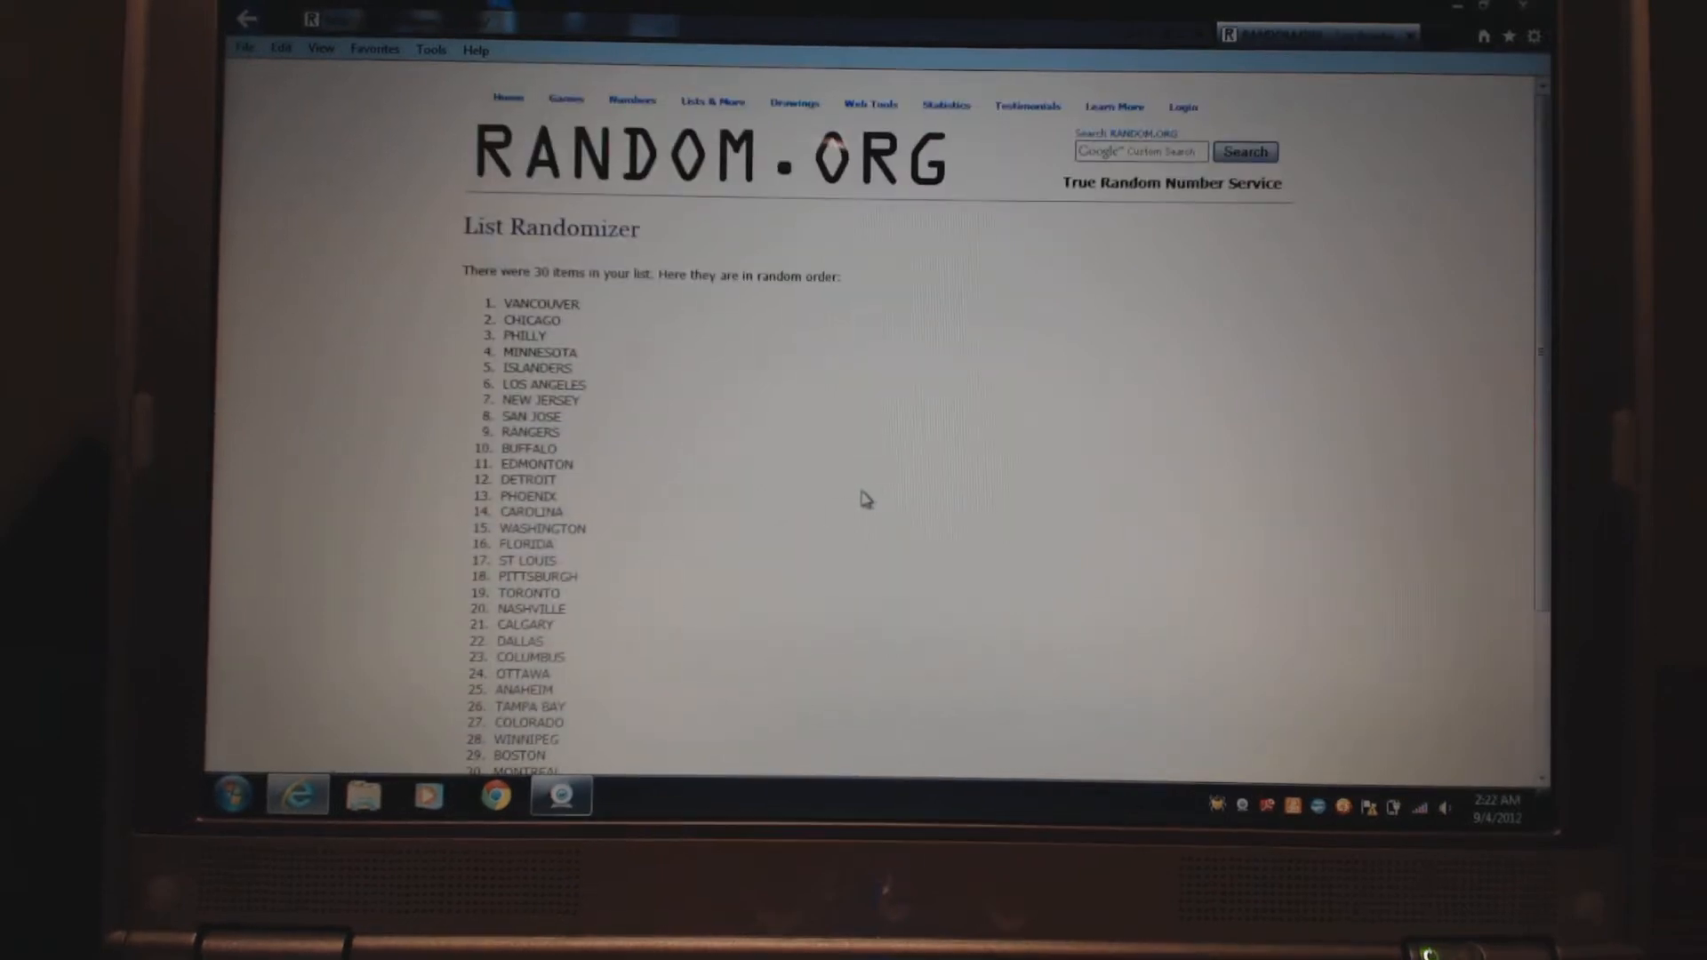
{"action": "scroll", "scroll_direction": "down", "scroll_amount": 3}
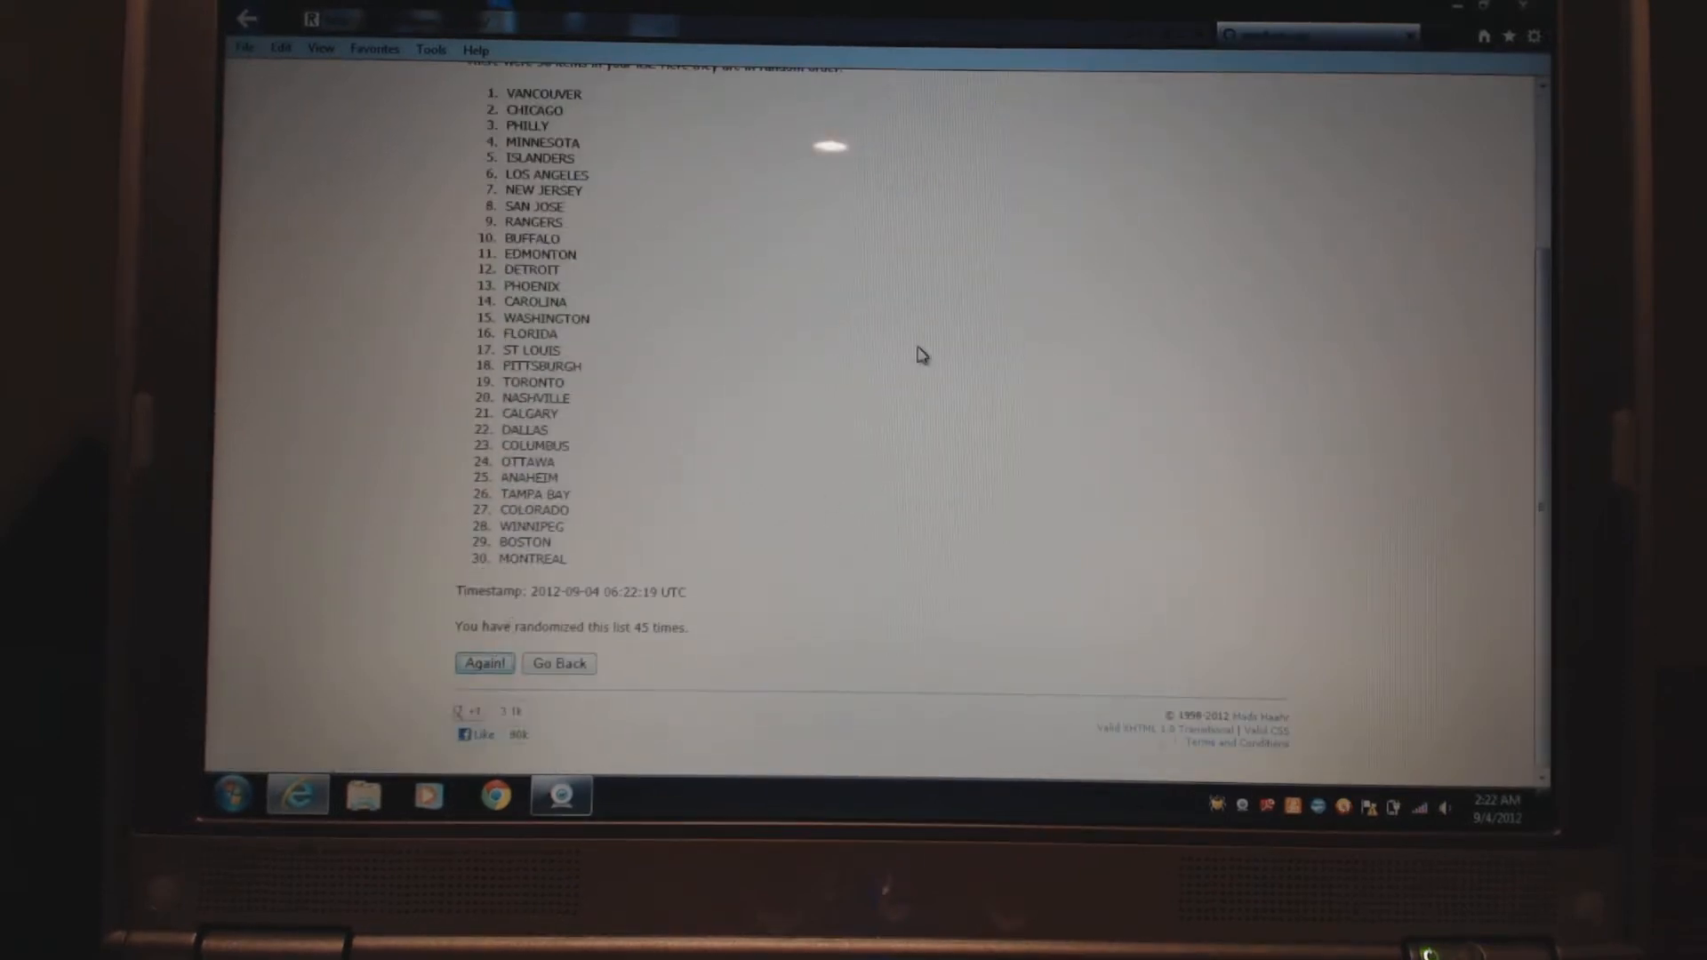
- Reshuffle seven more times until CAROLINA lands at the top
{"action": "left_click", "coordinate": [484, 663]}
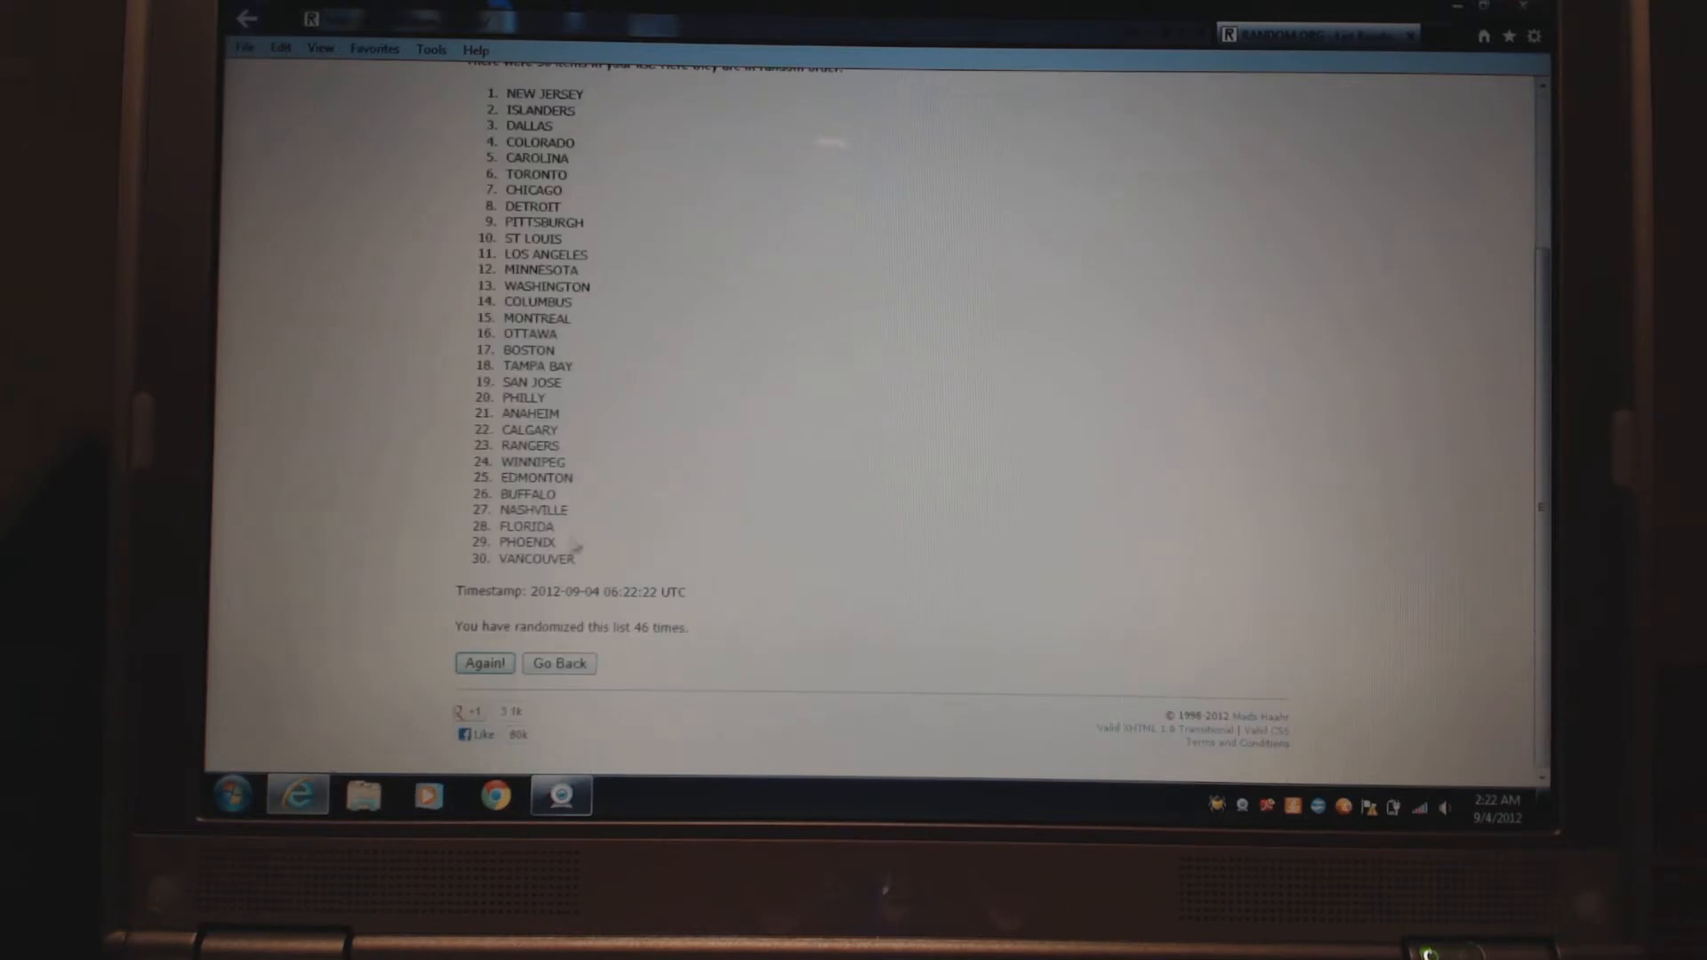
{"action": "left_click", "coordinate": [485, 663]}
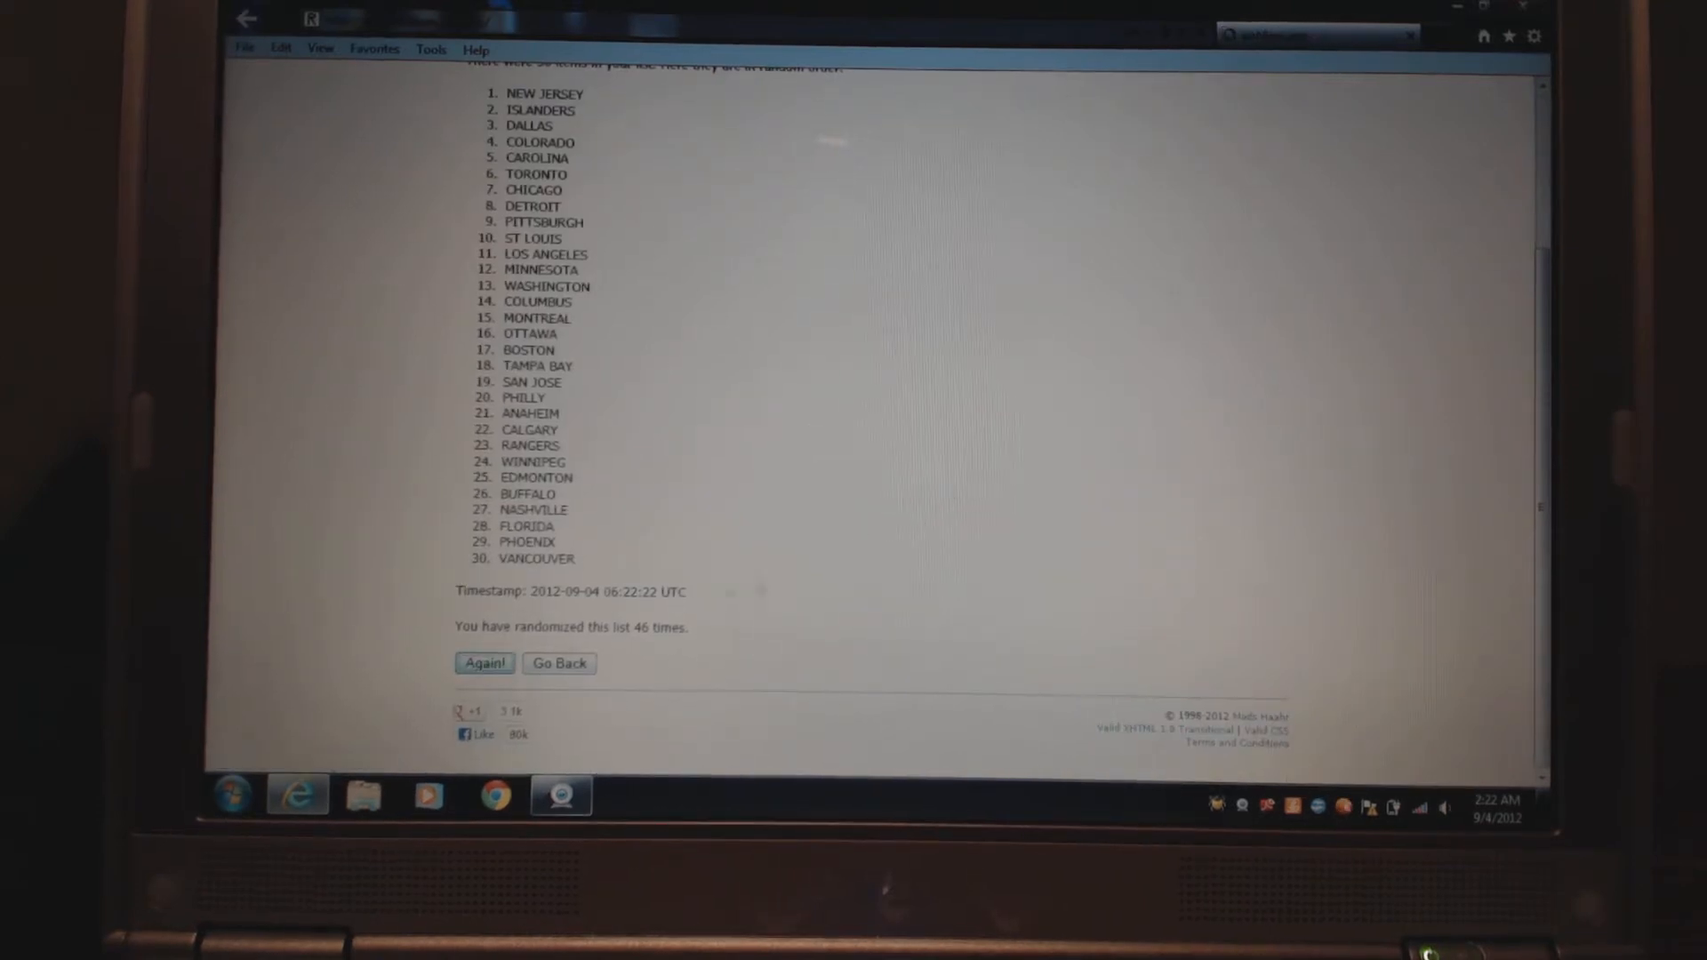
{"action": "left_click", "coordinate": [483, 664]}
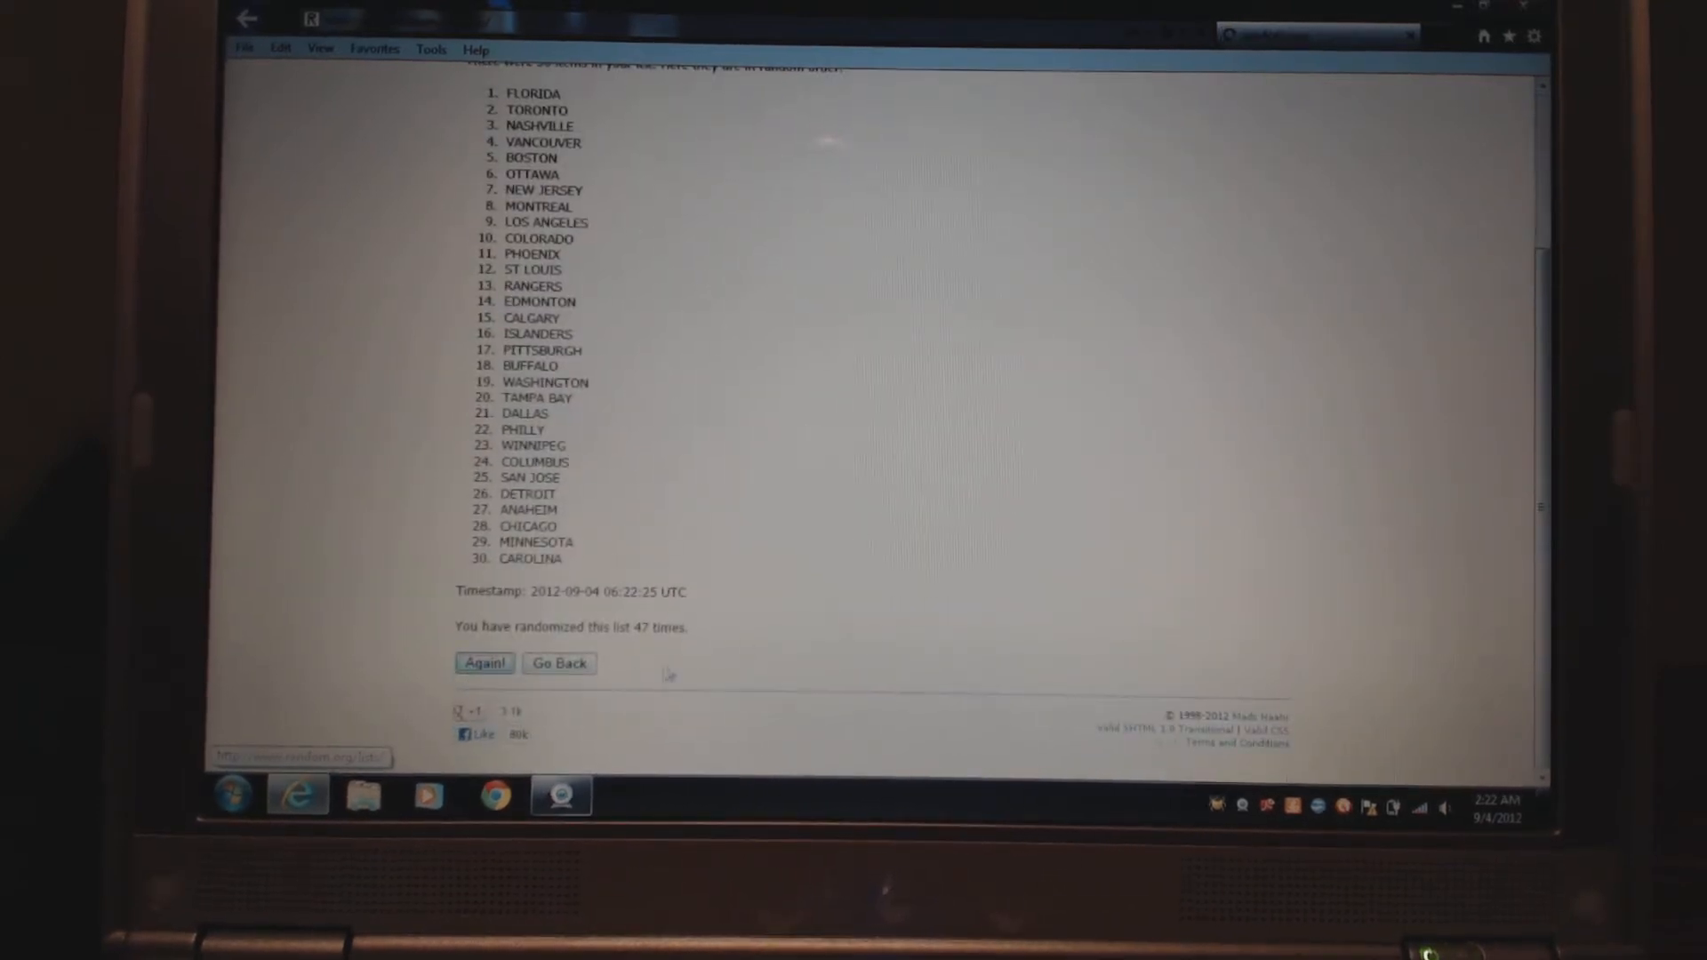
{"action": "left_click", "coordinate": [484, 664]}
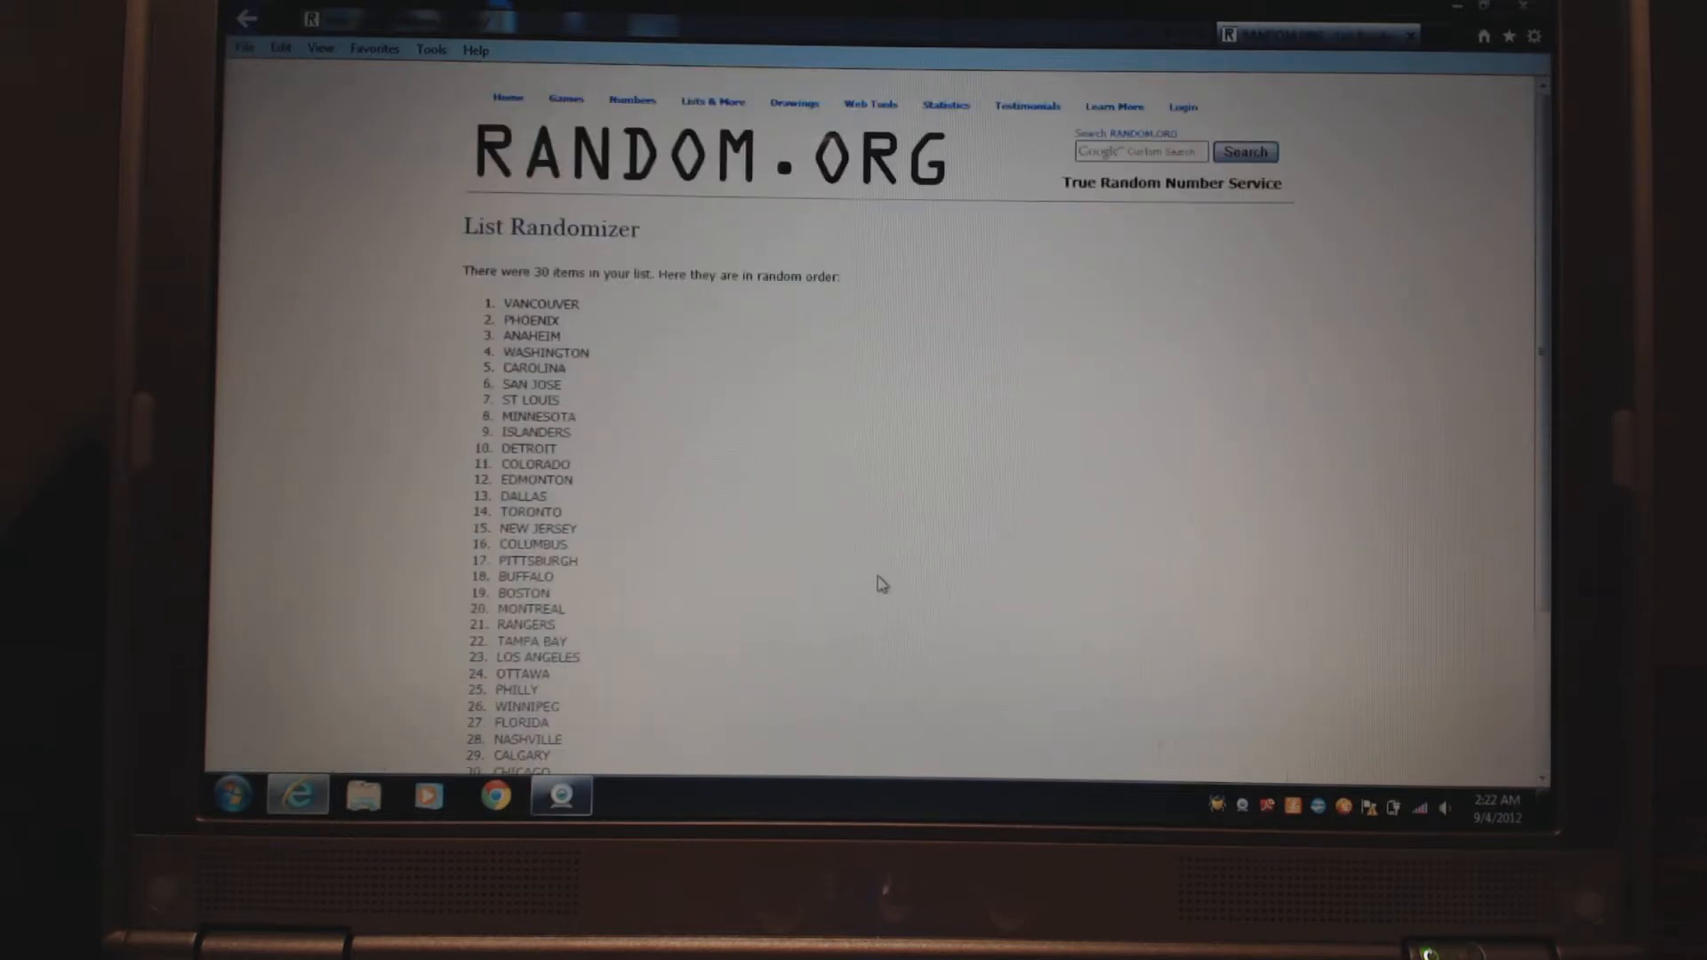
{"action": "scroll", "scroll_direction": "down", "scroll_amount": 3}
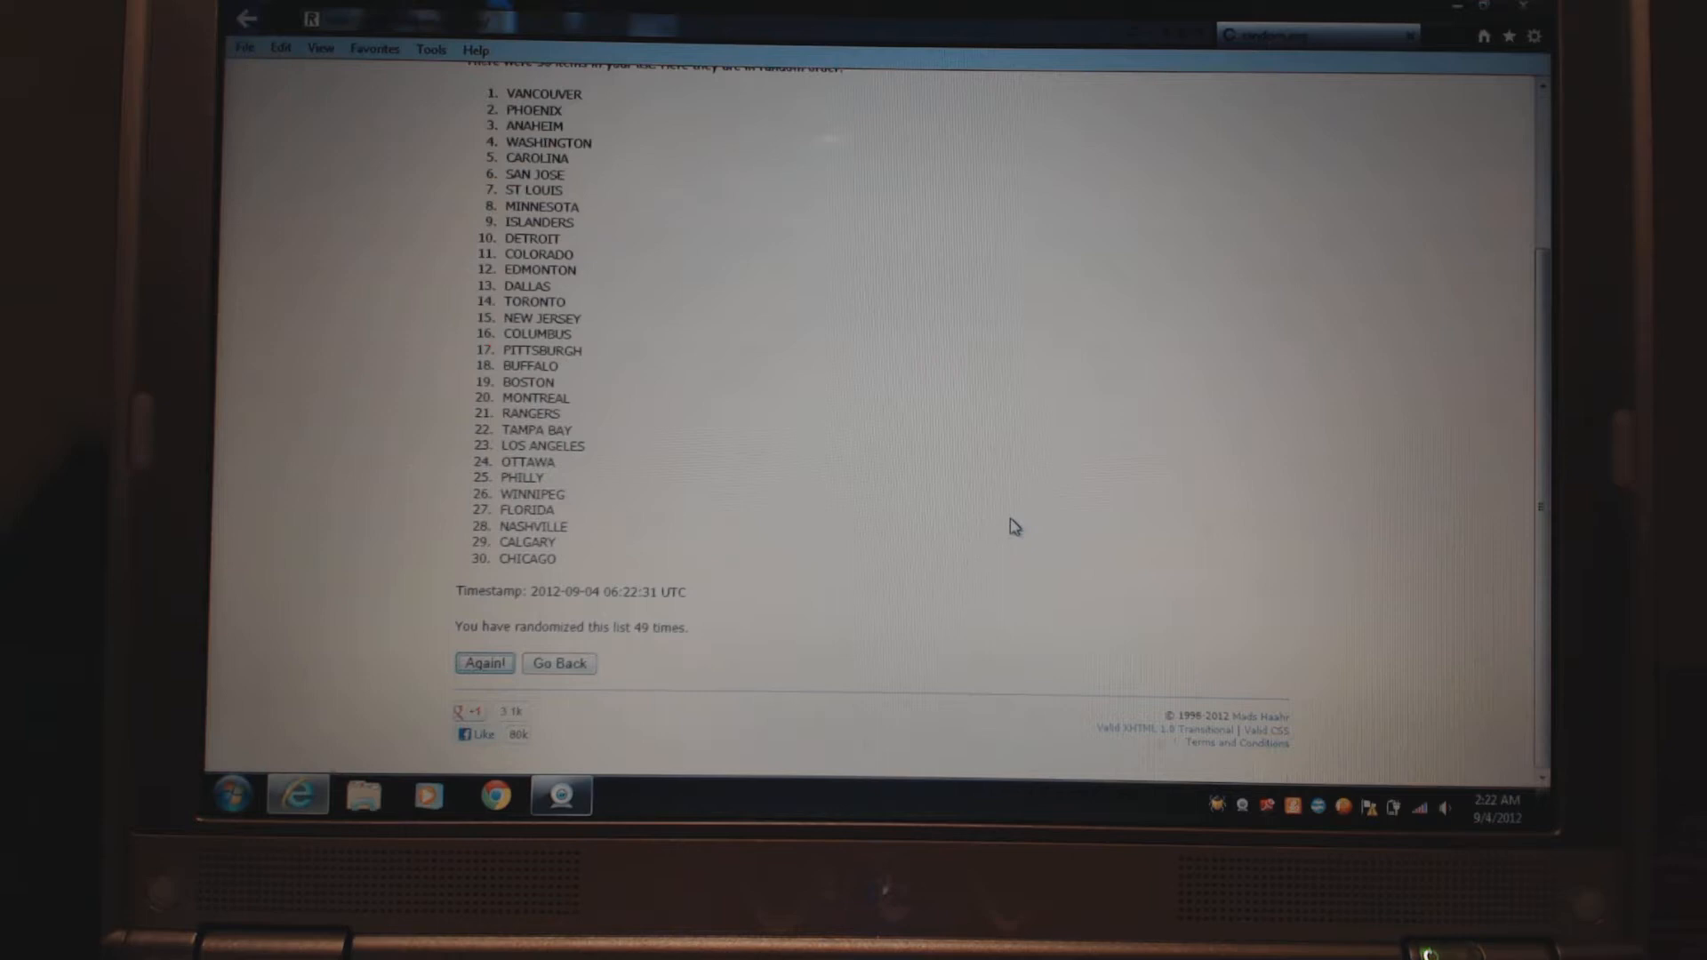
{"action": "left_click", "coordinate": [485, 663]}
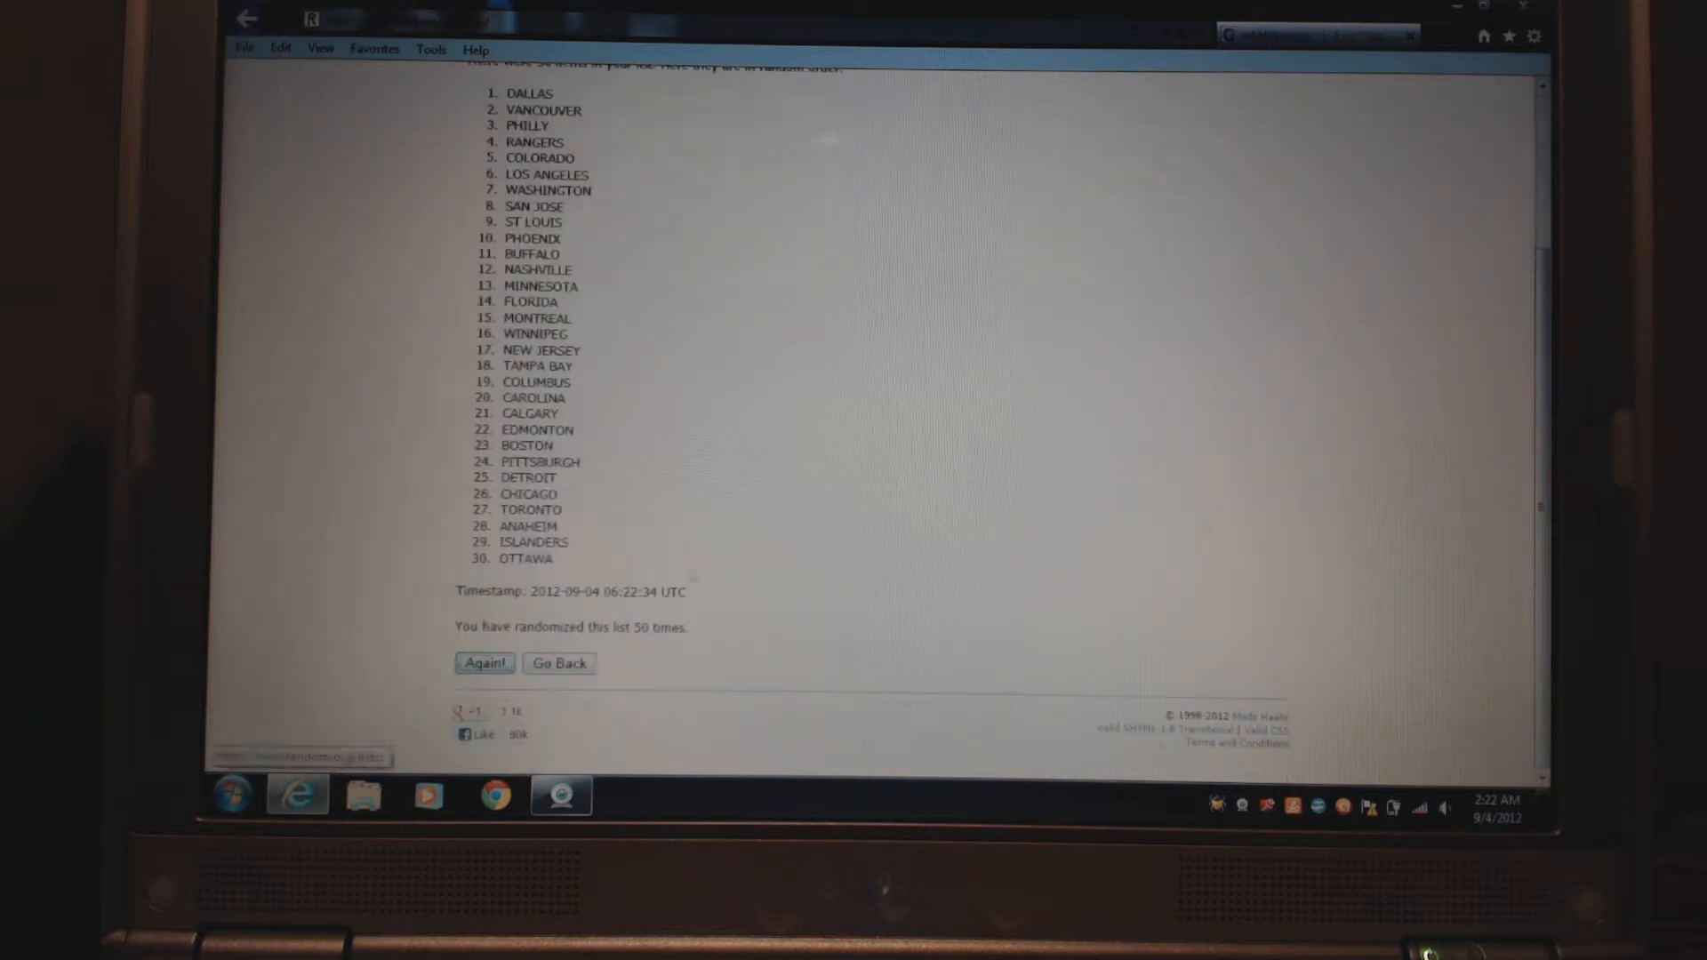
{"action": "left_click", "coordinate": [485, 664]}
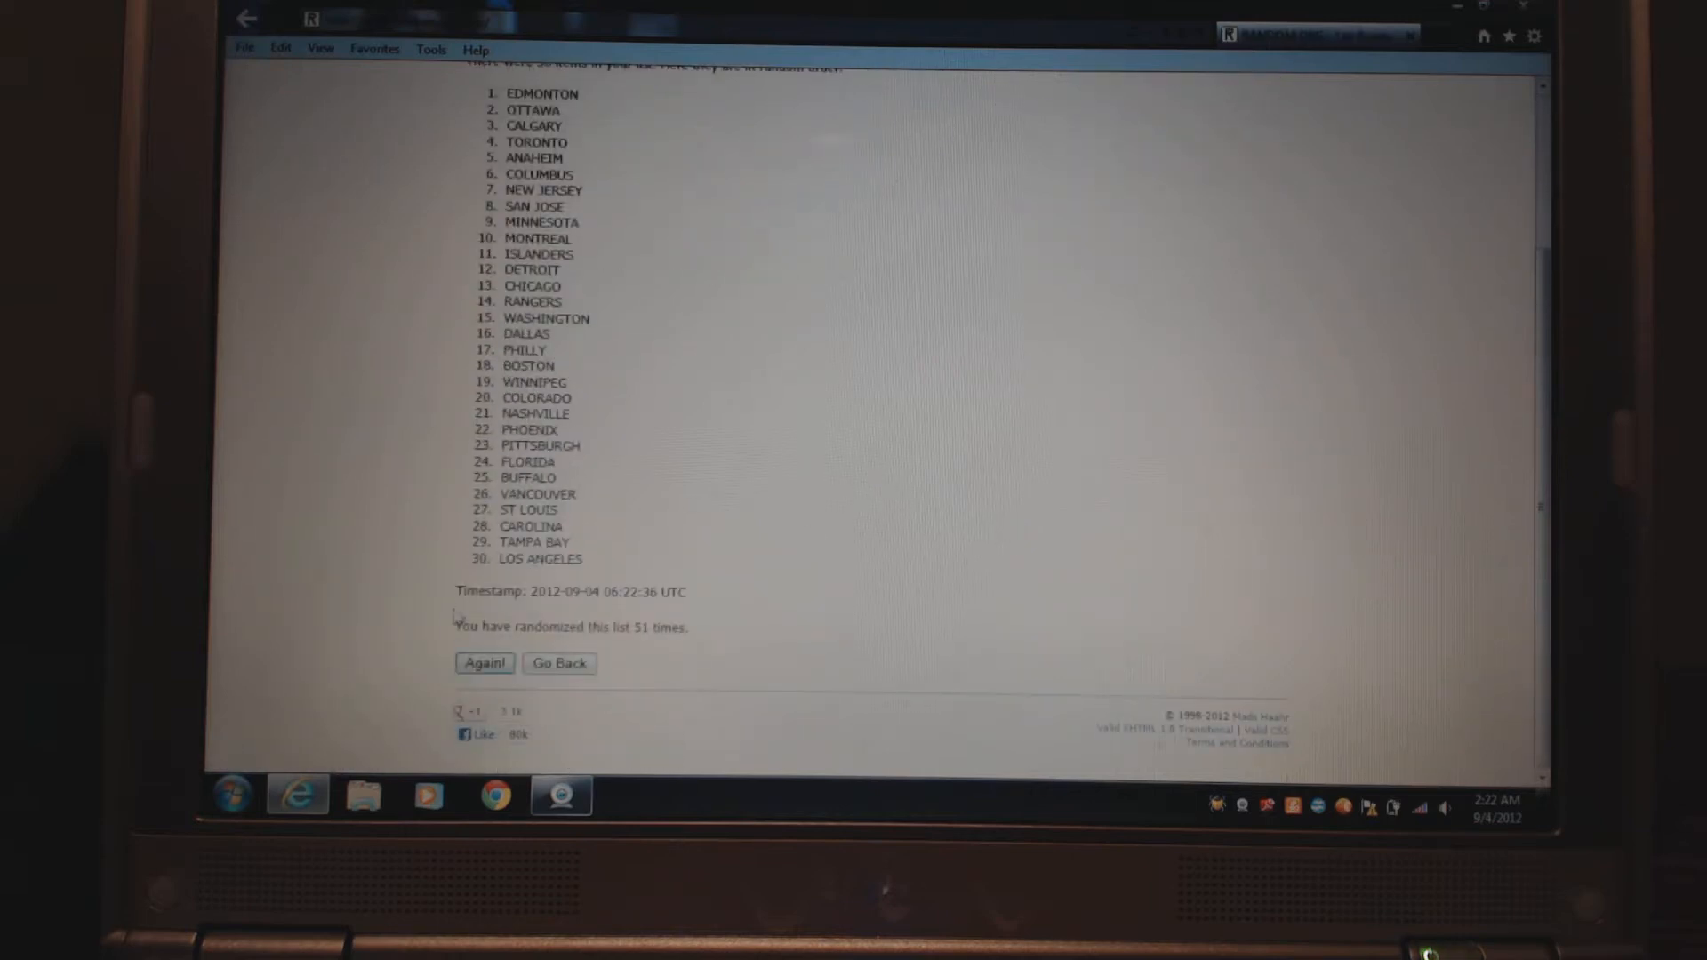
{"action": "left_click", "coordinate": [484, 663]}
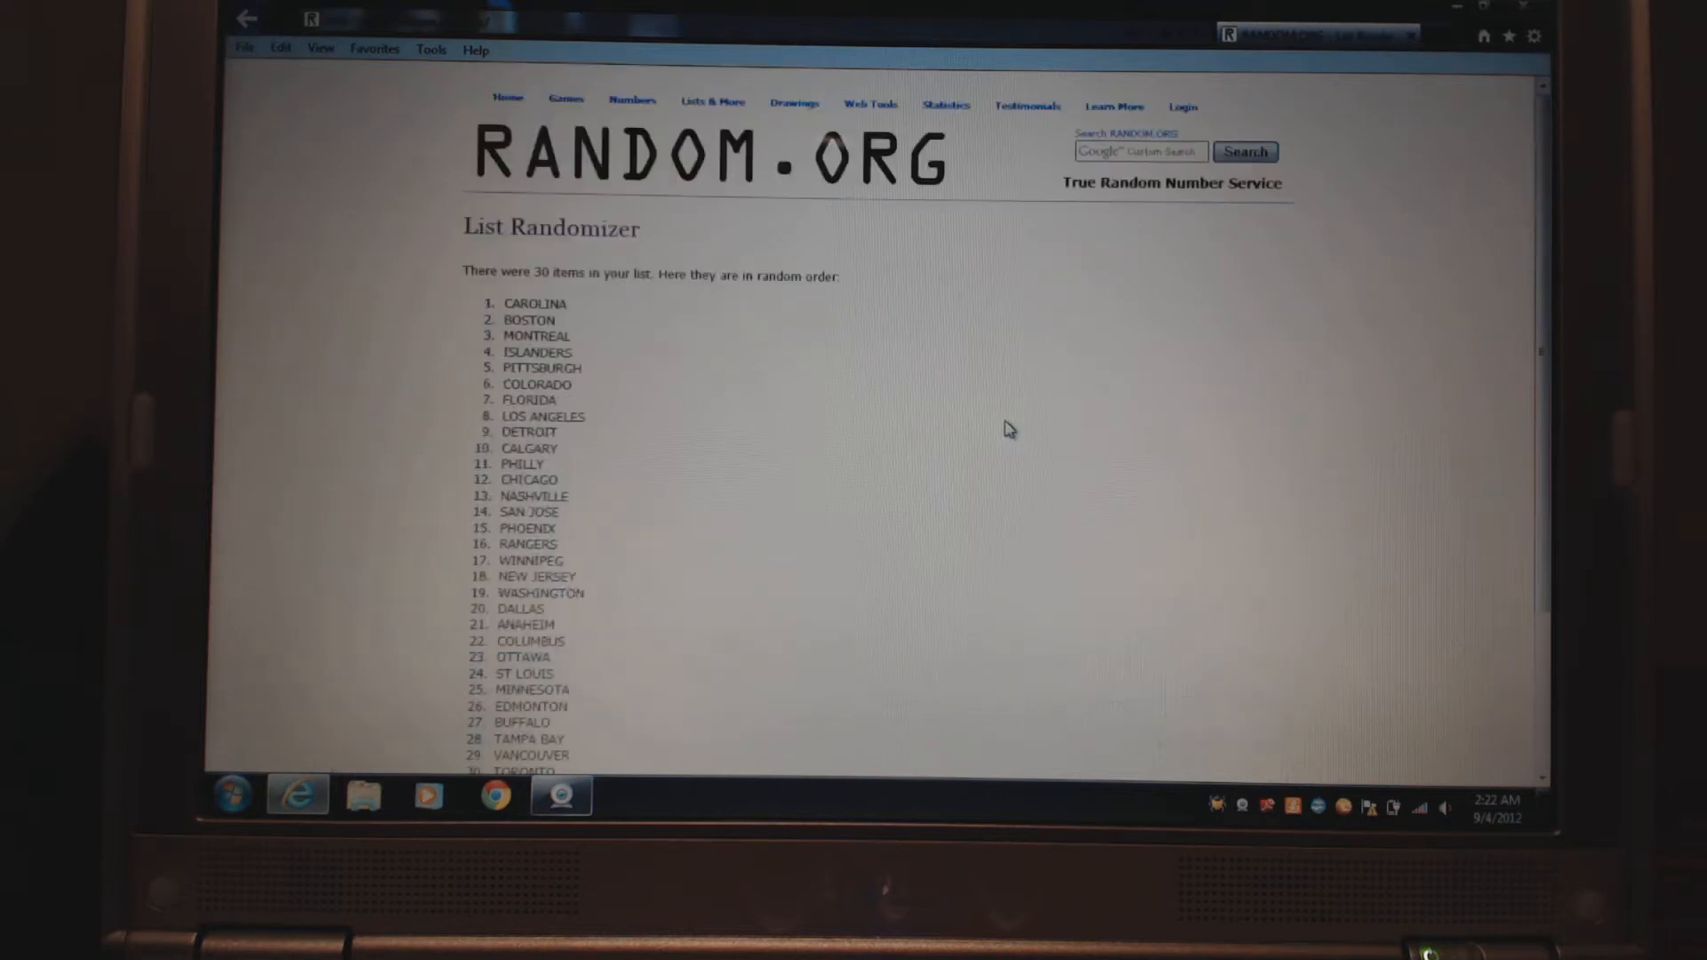
{"action": "scroll", "scroll_direction": "down", "scroll_amount": 3}
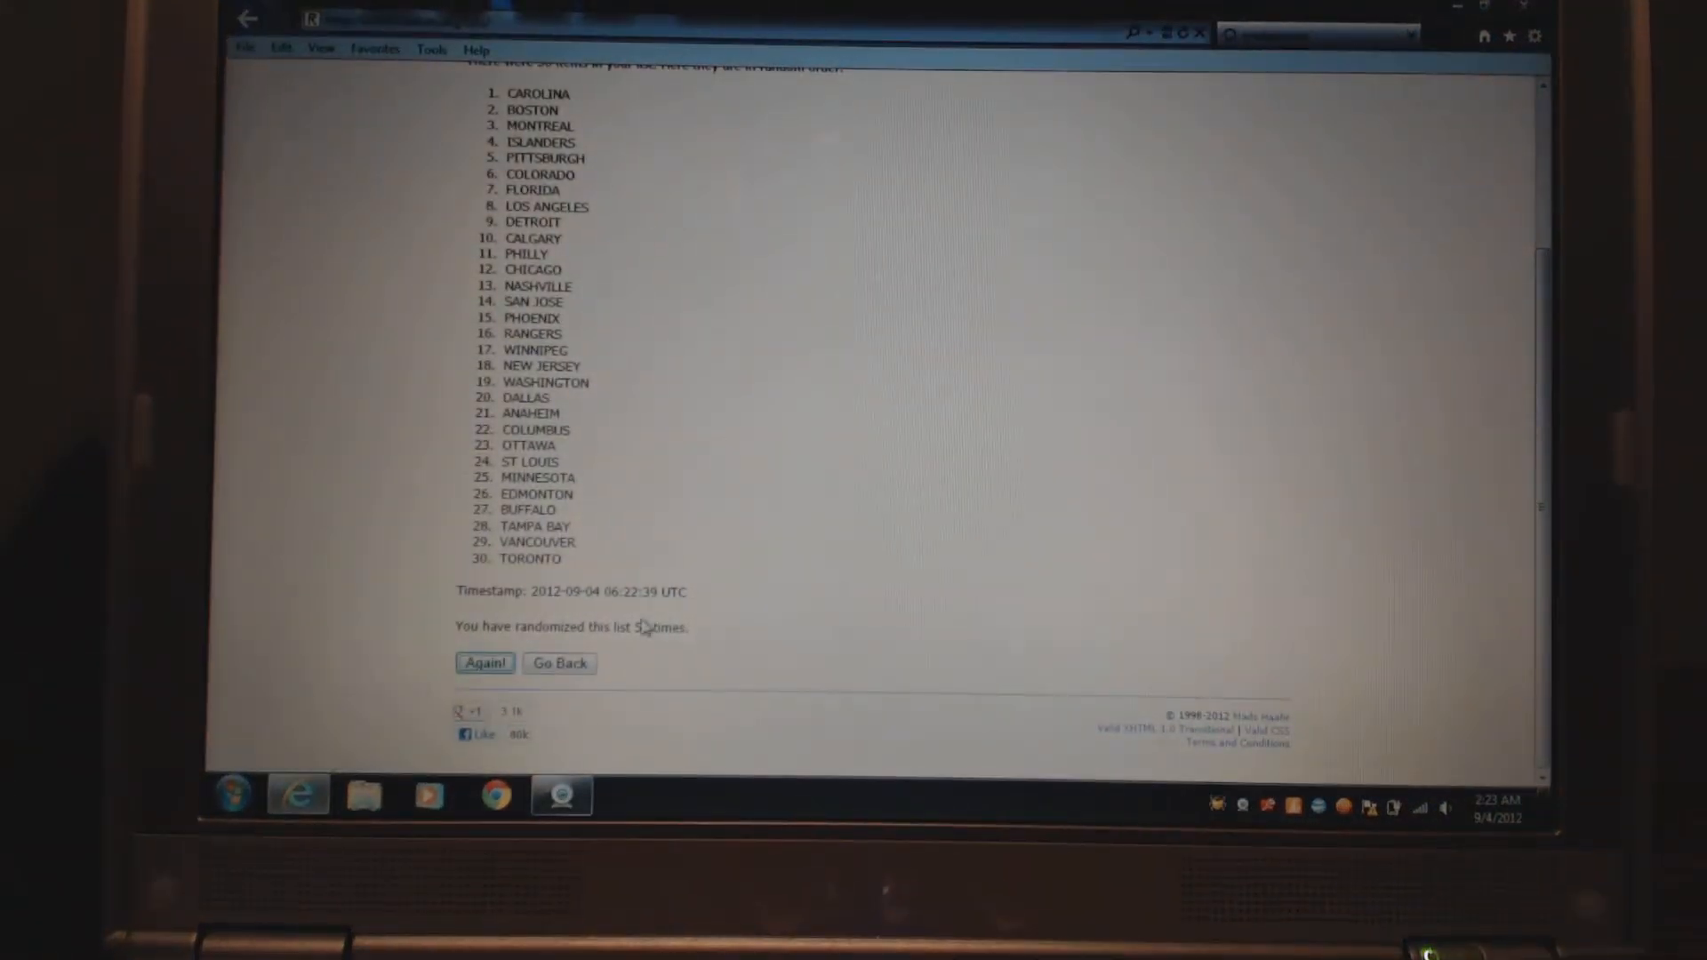
- Run three more randomizations so the count hits 55 with PHILLY first
{"action": "left_click", "coordinate": [485, 663]}
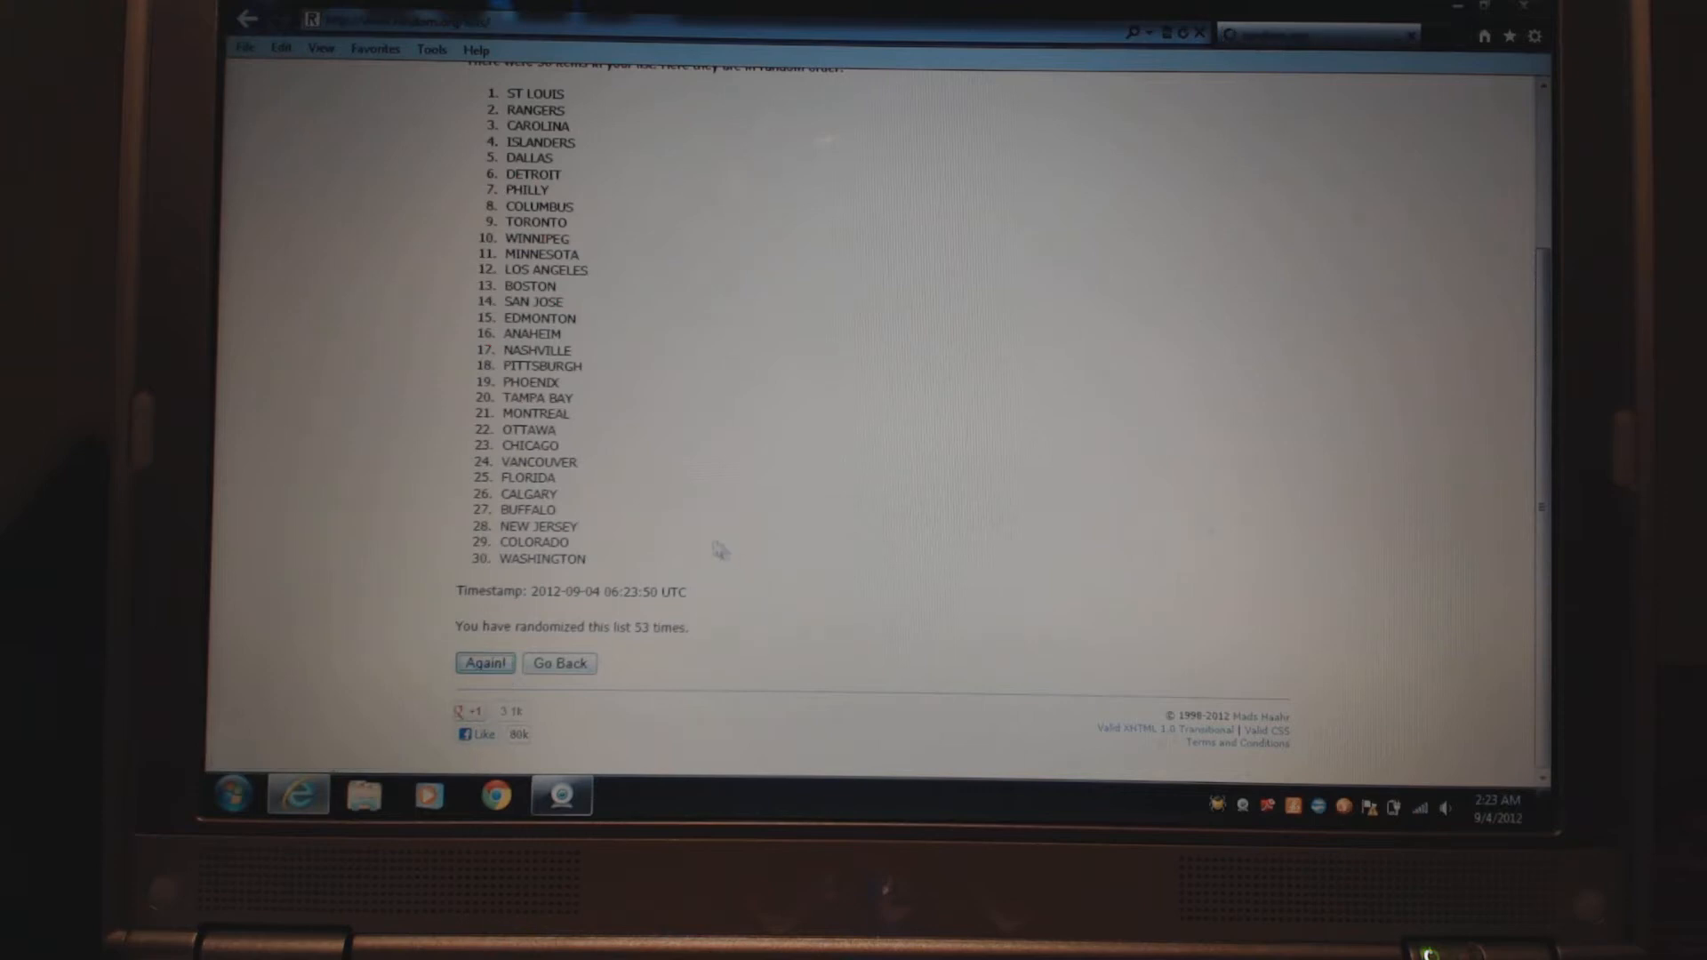
{"action": "left_click", "coordinate": [483, 665]}
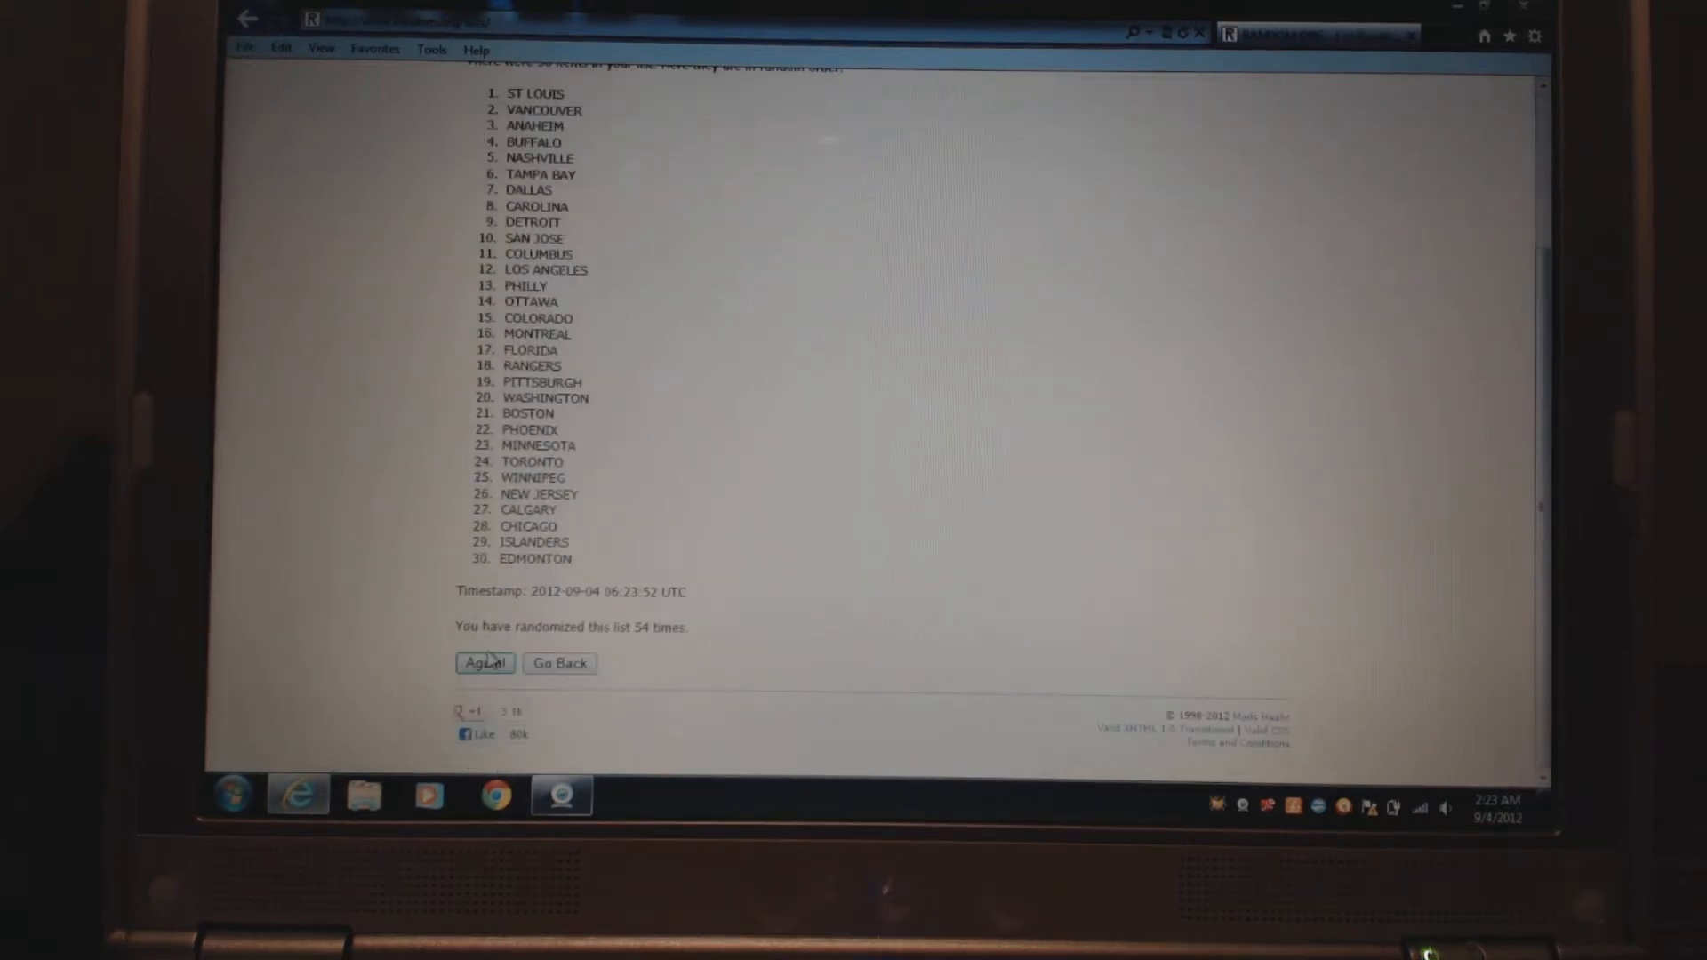
{"action": "left_click", "coordinate": [485, 665]}
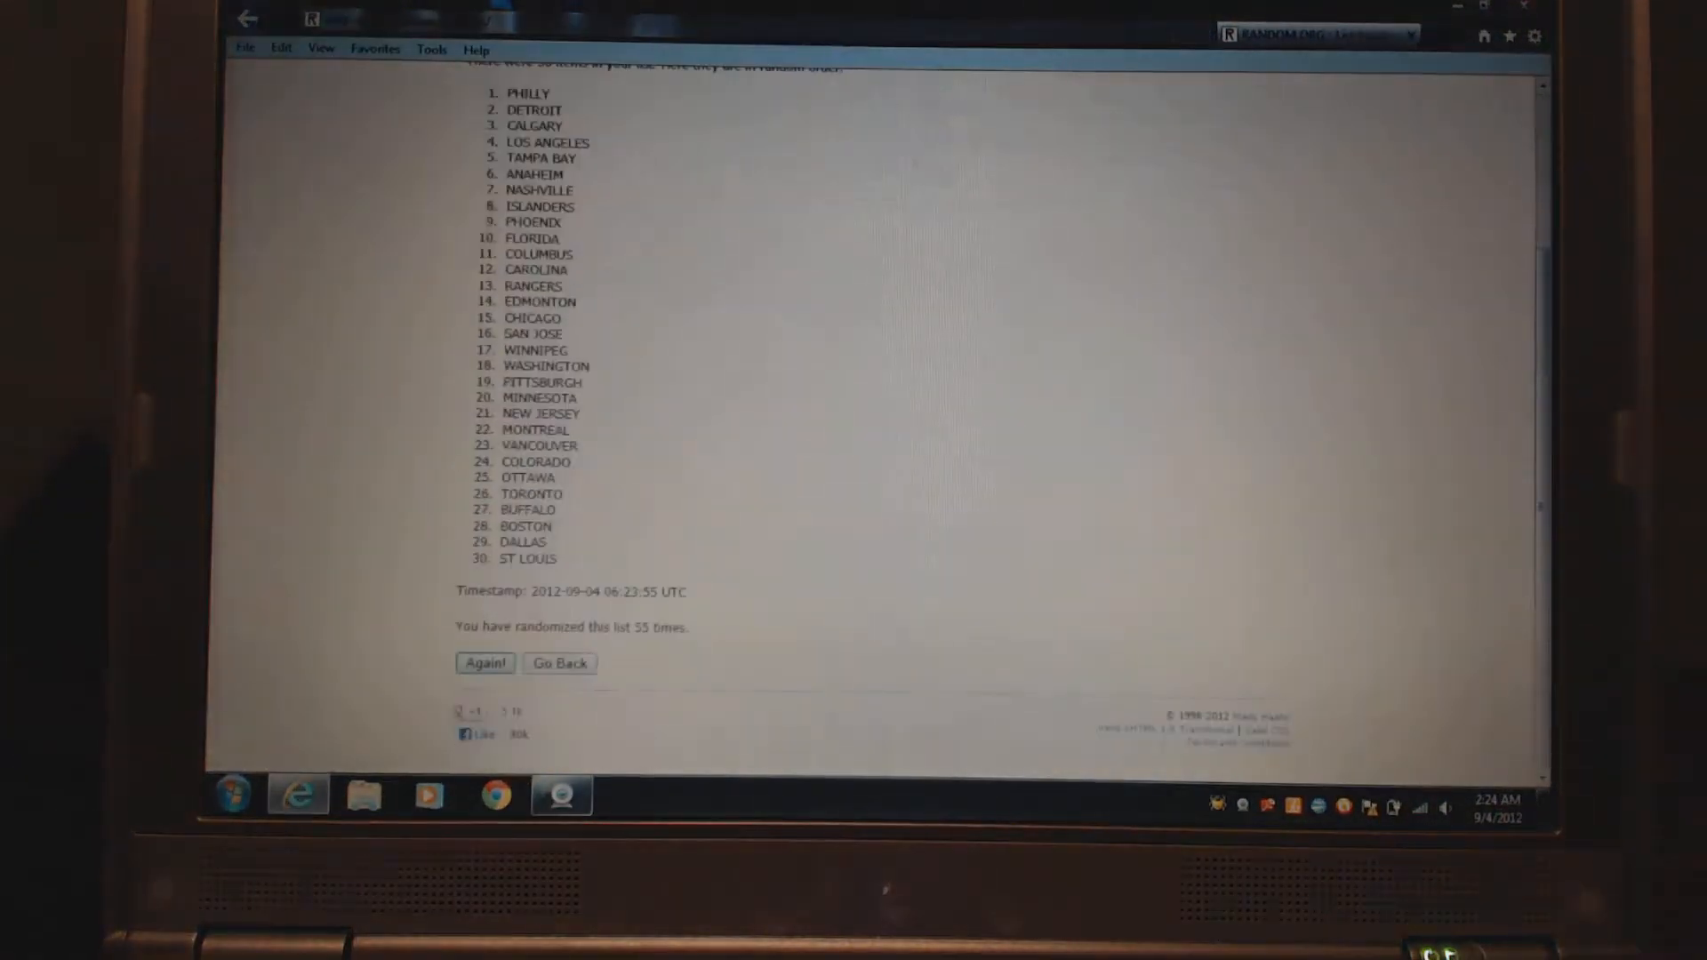
- Run two more randomizations, scrolling down to view the new team order
{"action": "left_click", "coordinate": [485, 663]}
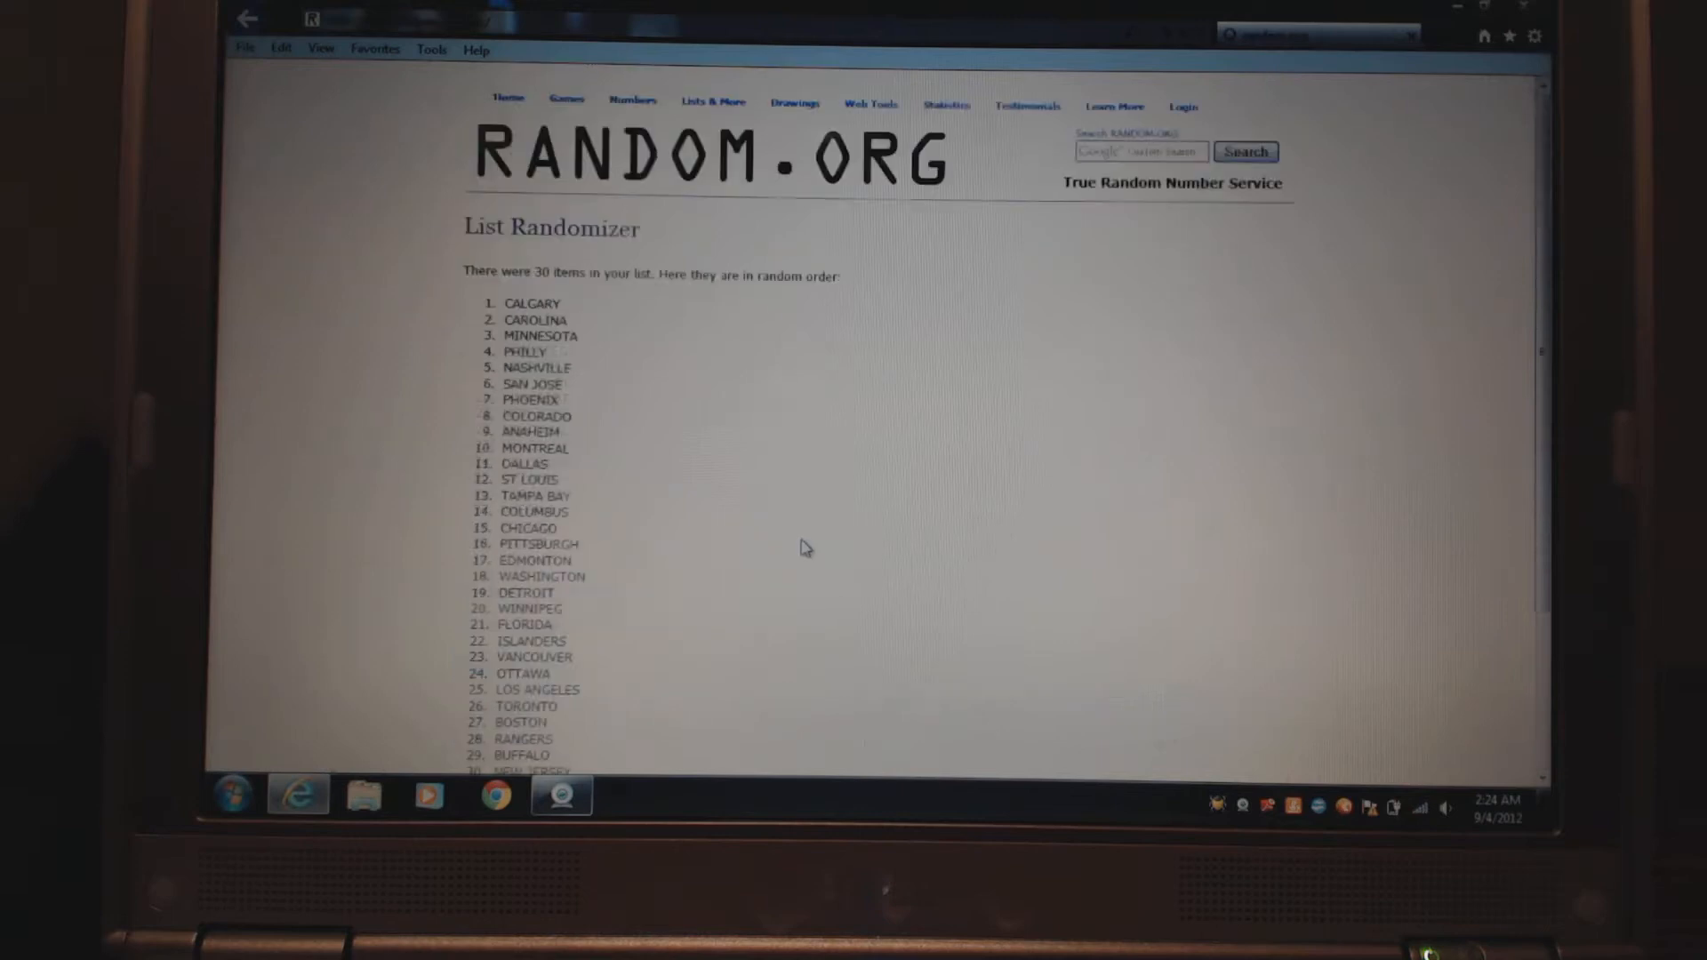
{"action": "scroll", "scroll_direction": "down", "scroll_amount": 3}
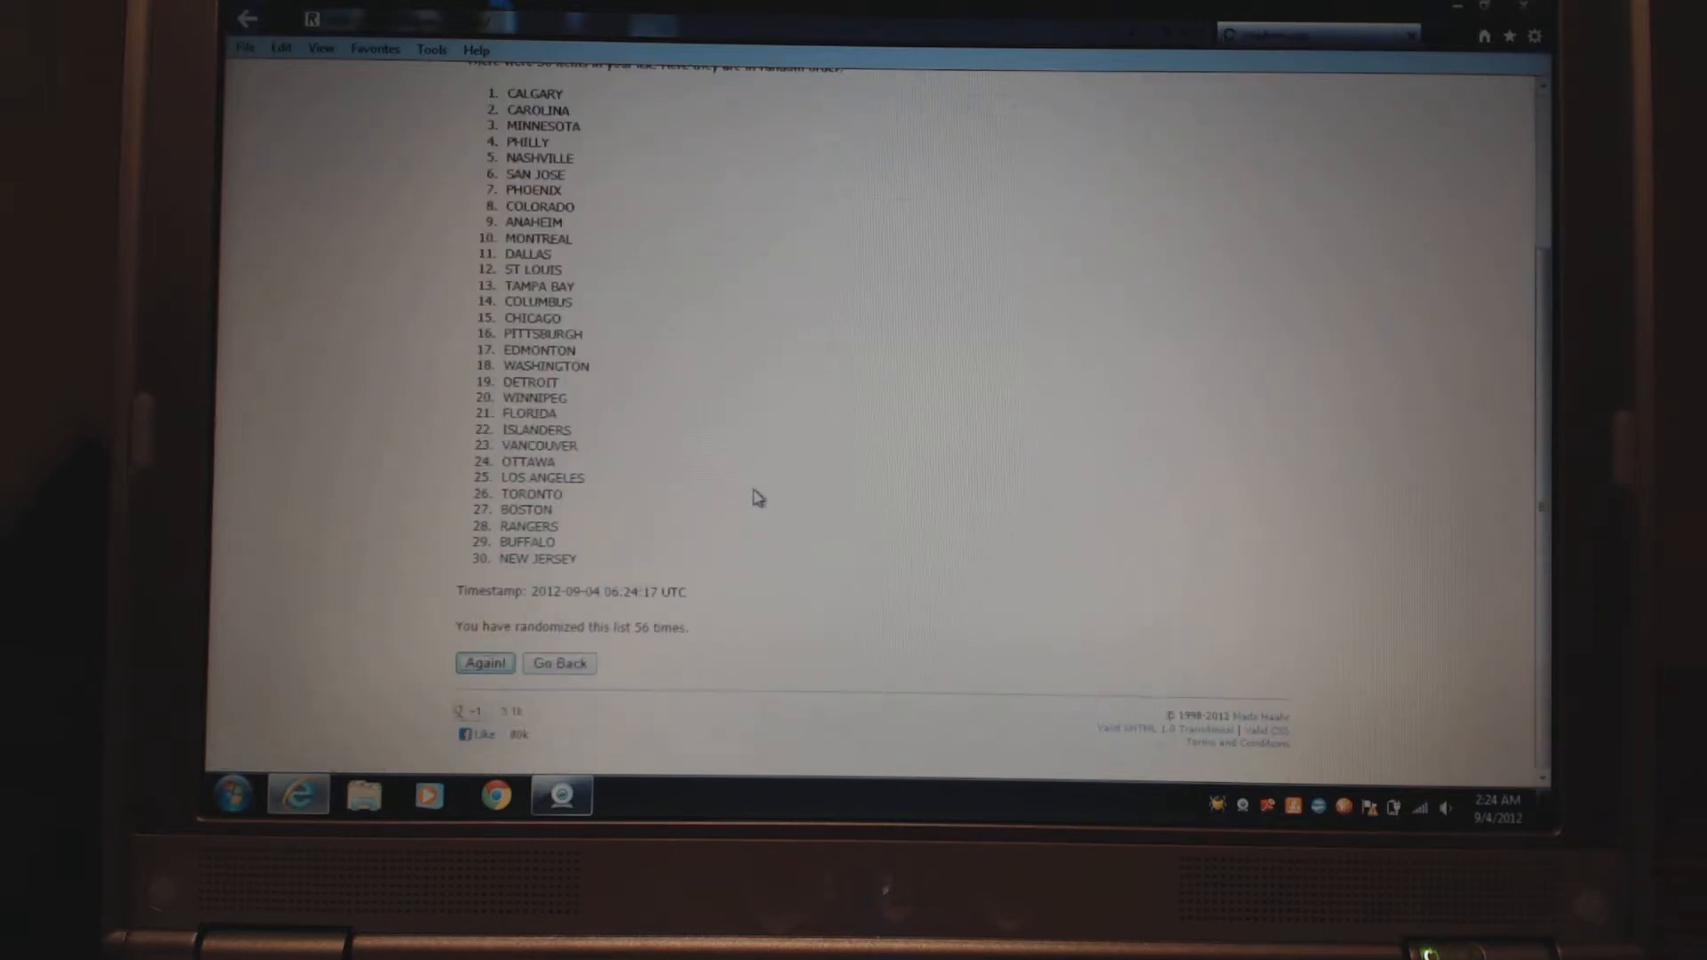
{"action": "left_click", "coordinate": [483, 663]}
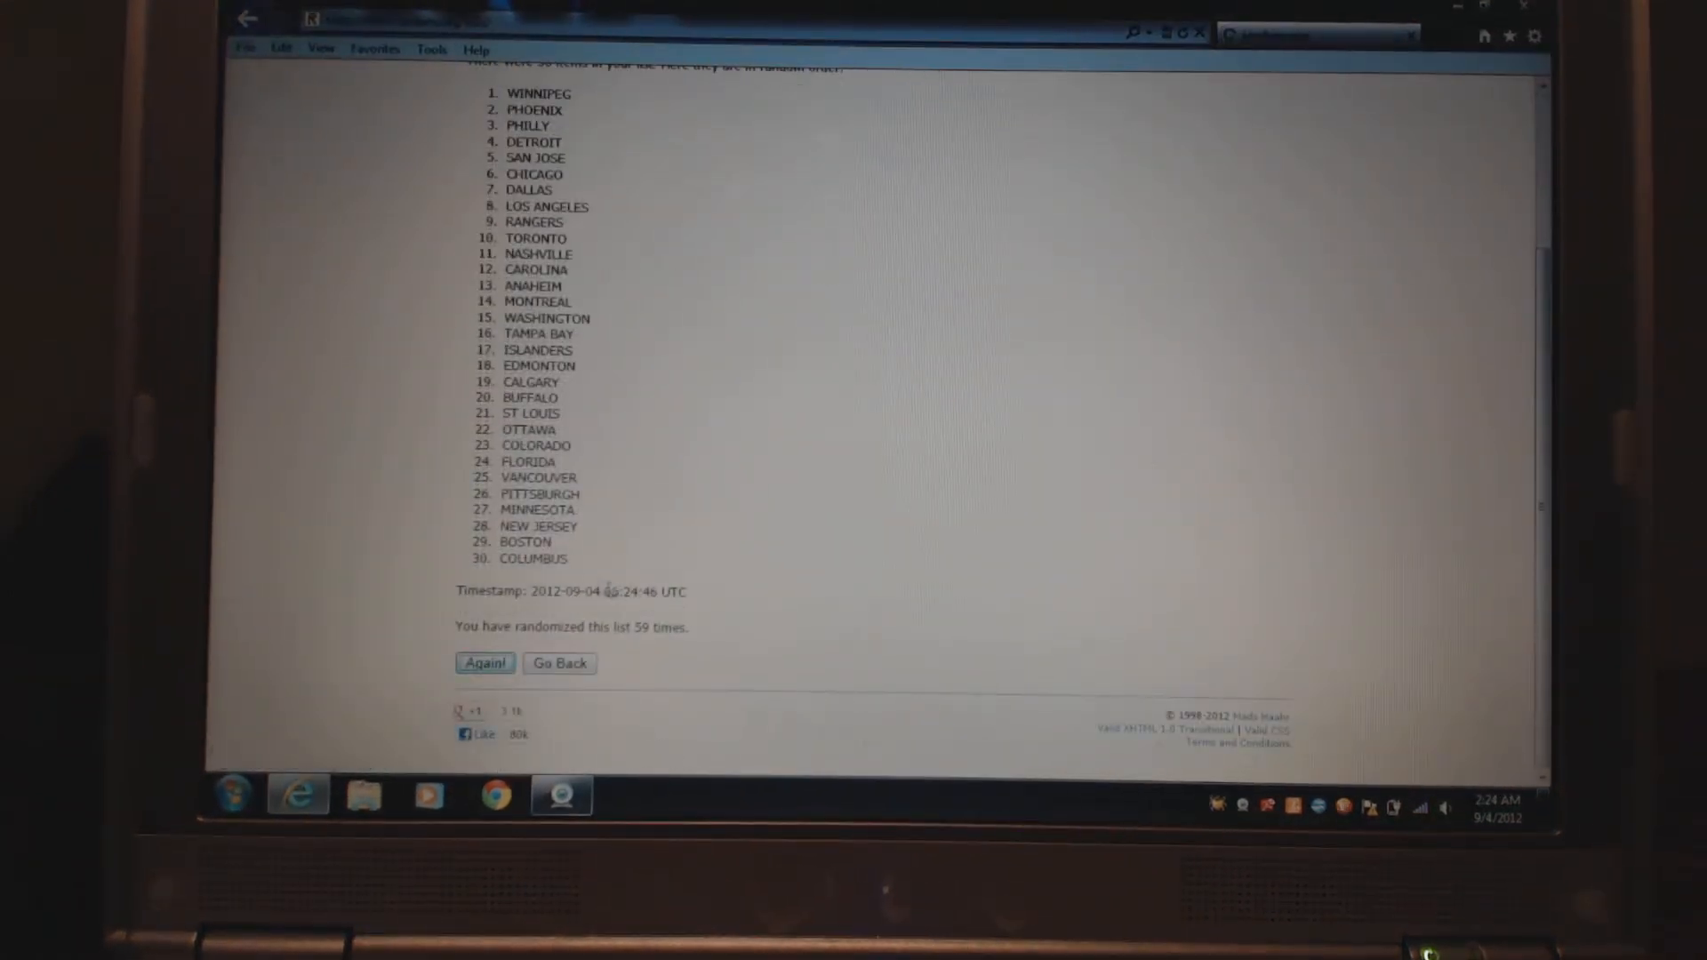
- Reshuffle once more so COLORADO leads after 61 randomizations
{"action": "left_click", "coordinate": [485, 663]}
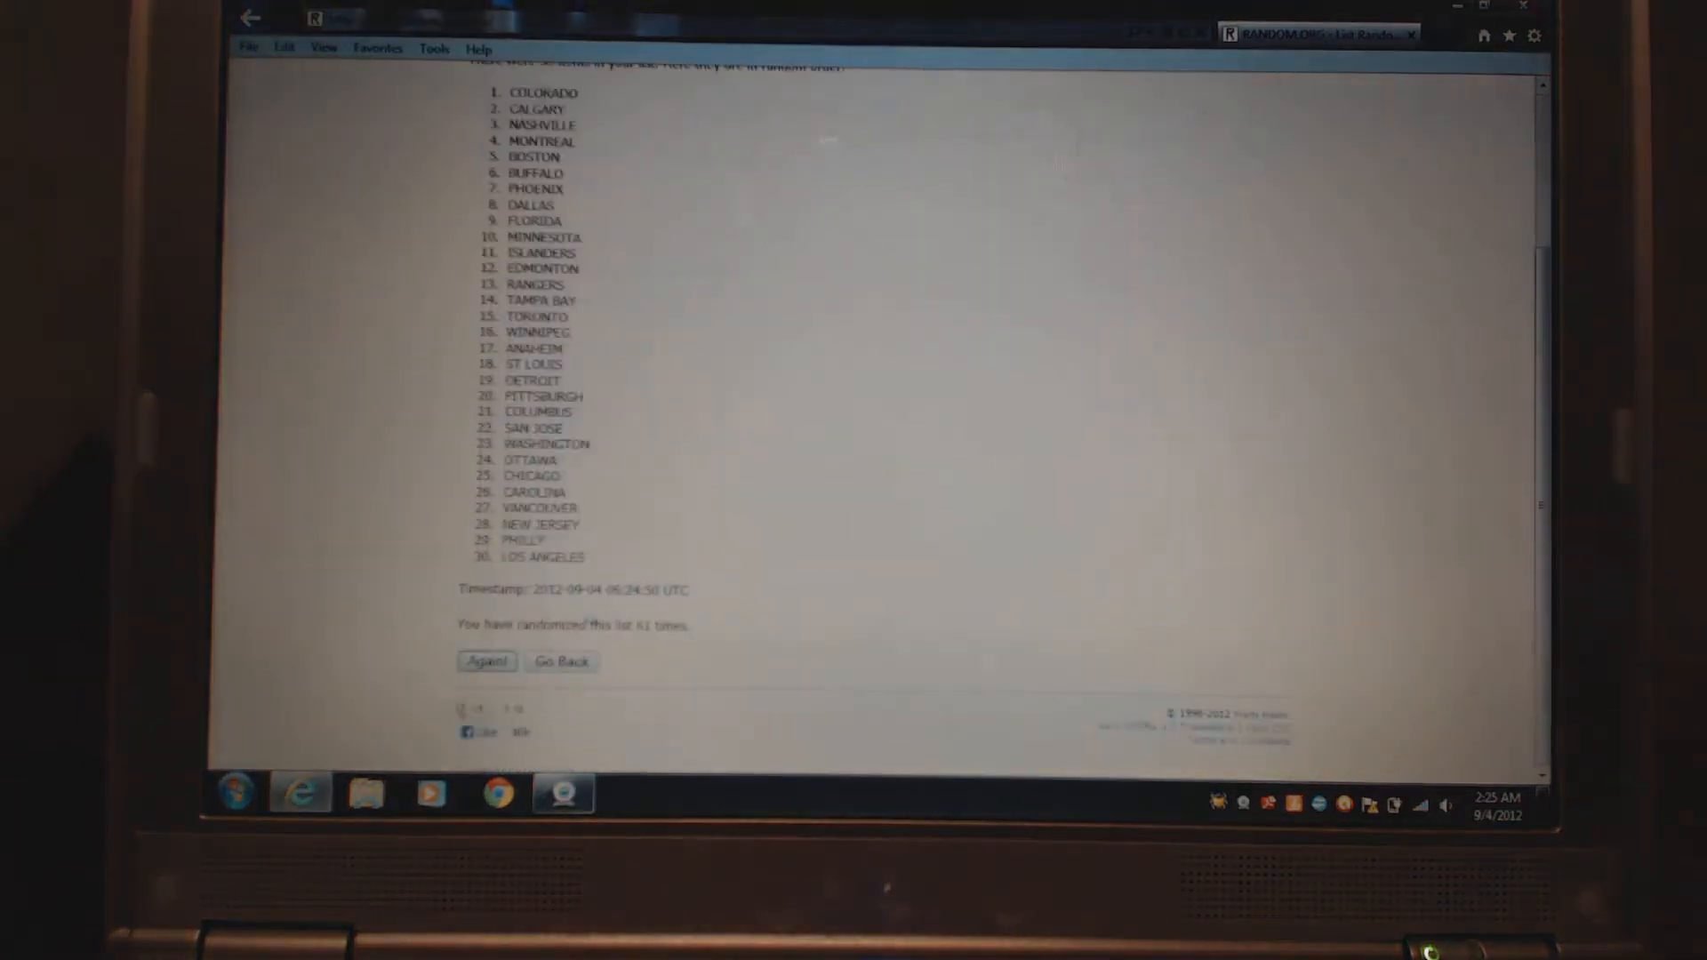
- Run three more shuffles until SAN JOSE and NEW JERSEY head the list
{"action": "left_click", "coordinate": [485, 661]}
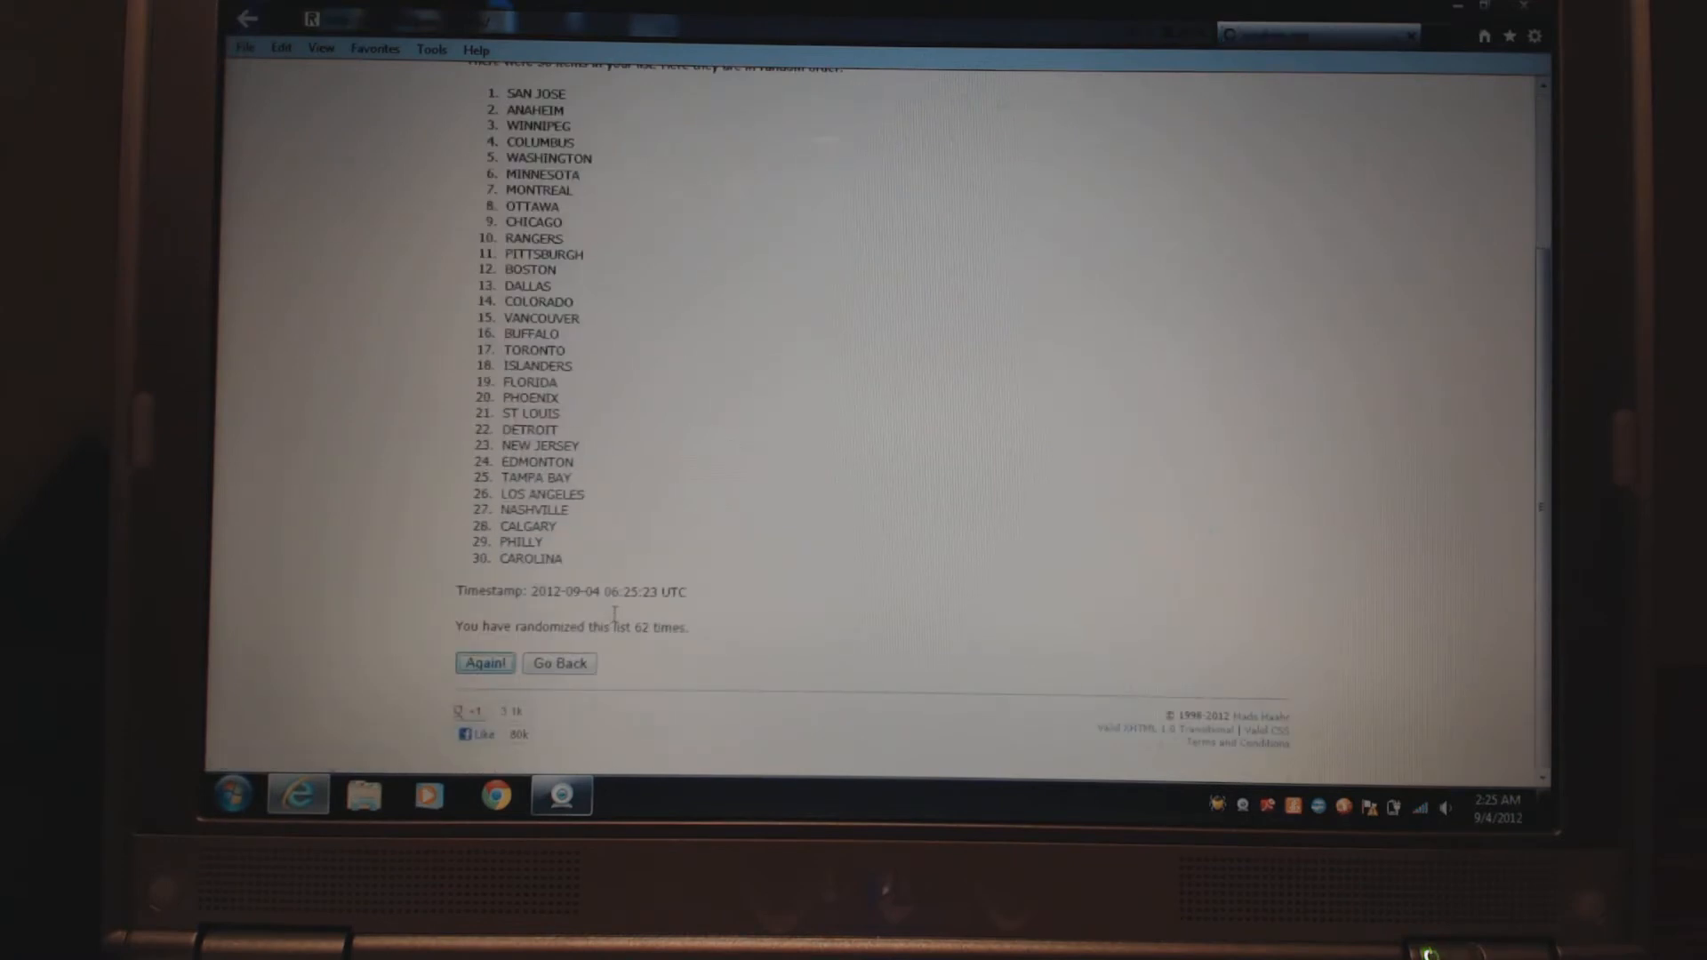
{"action": "left_click", "coordinate": [484, 663]}
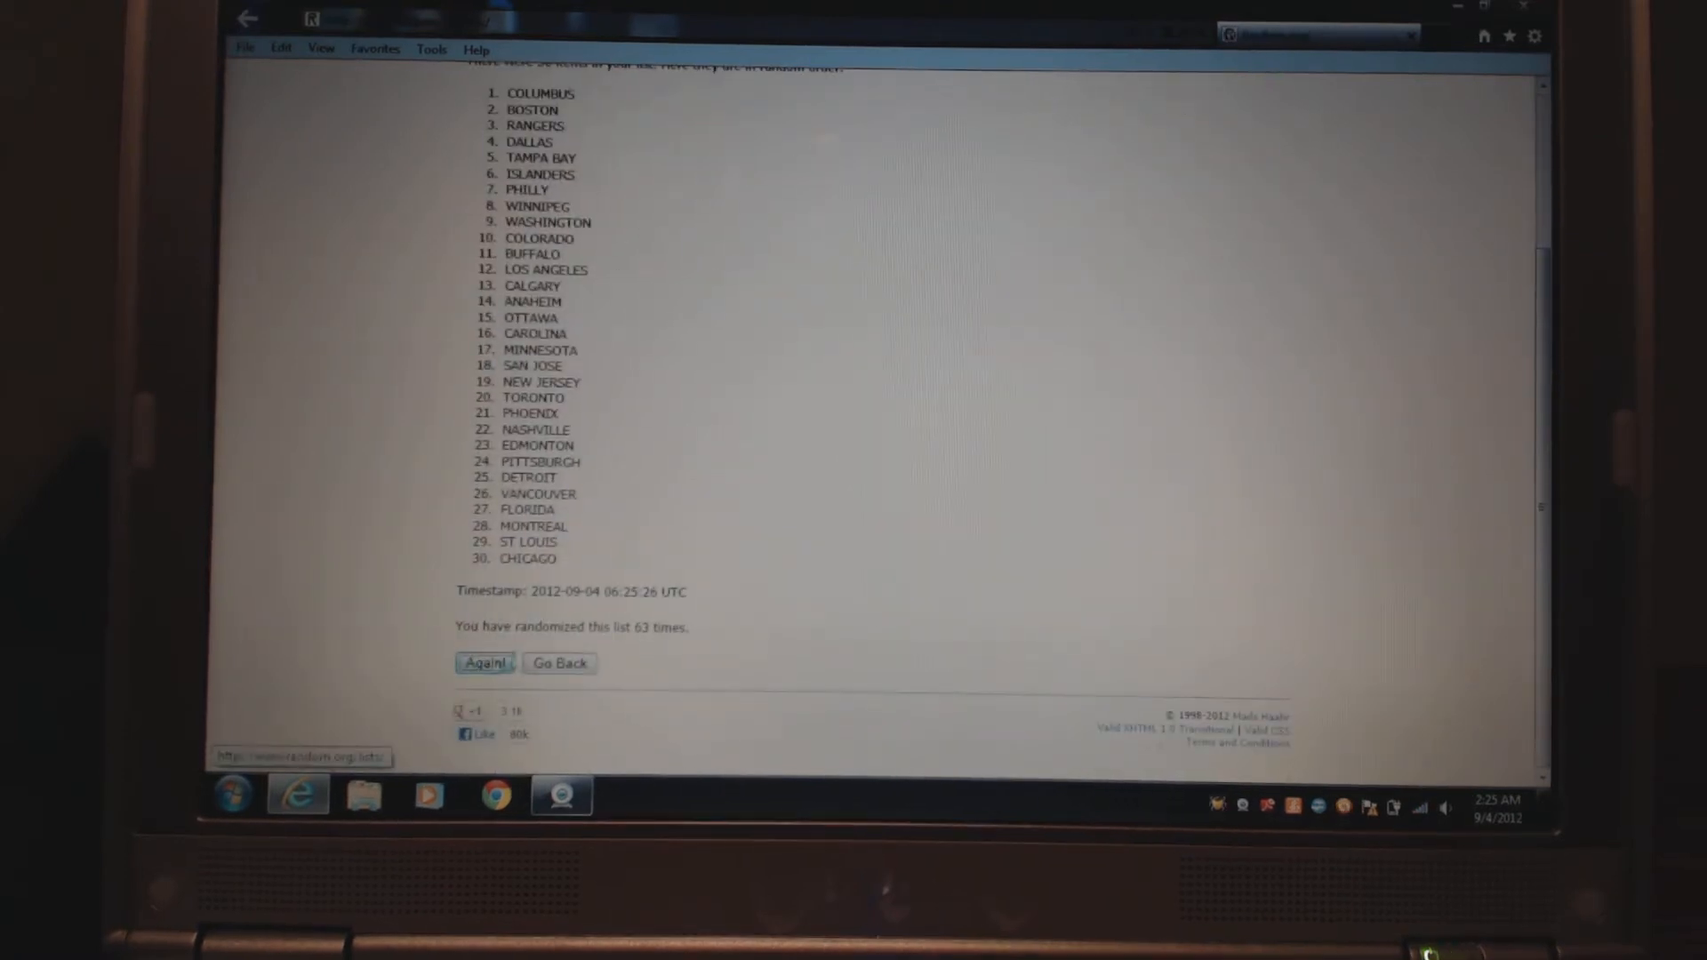
{"action": "left_click", "coordinate": [484, 664]}
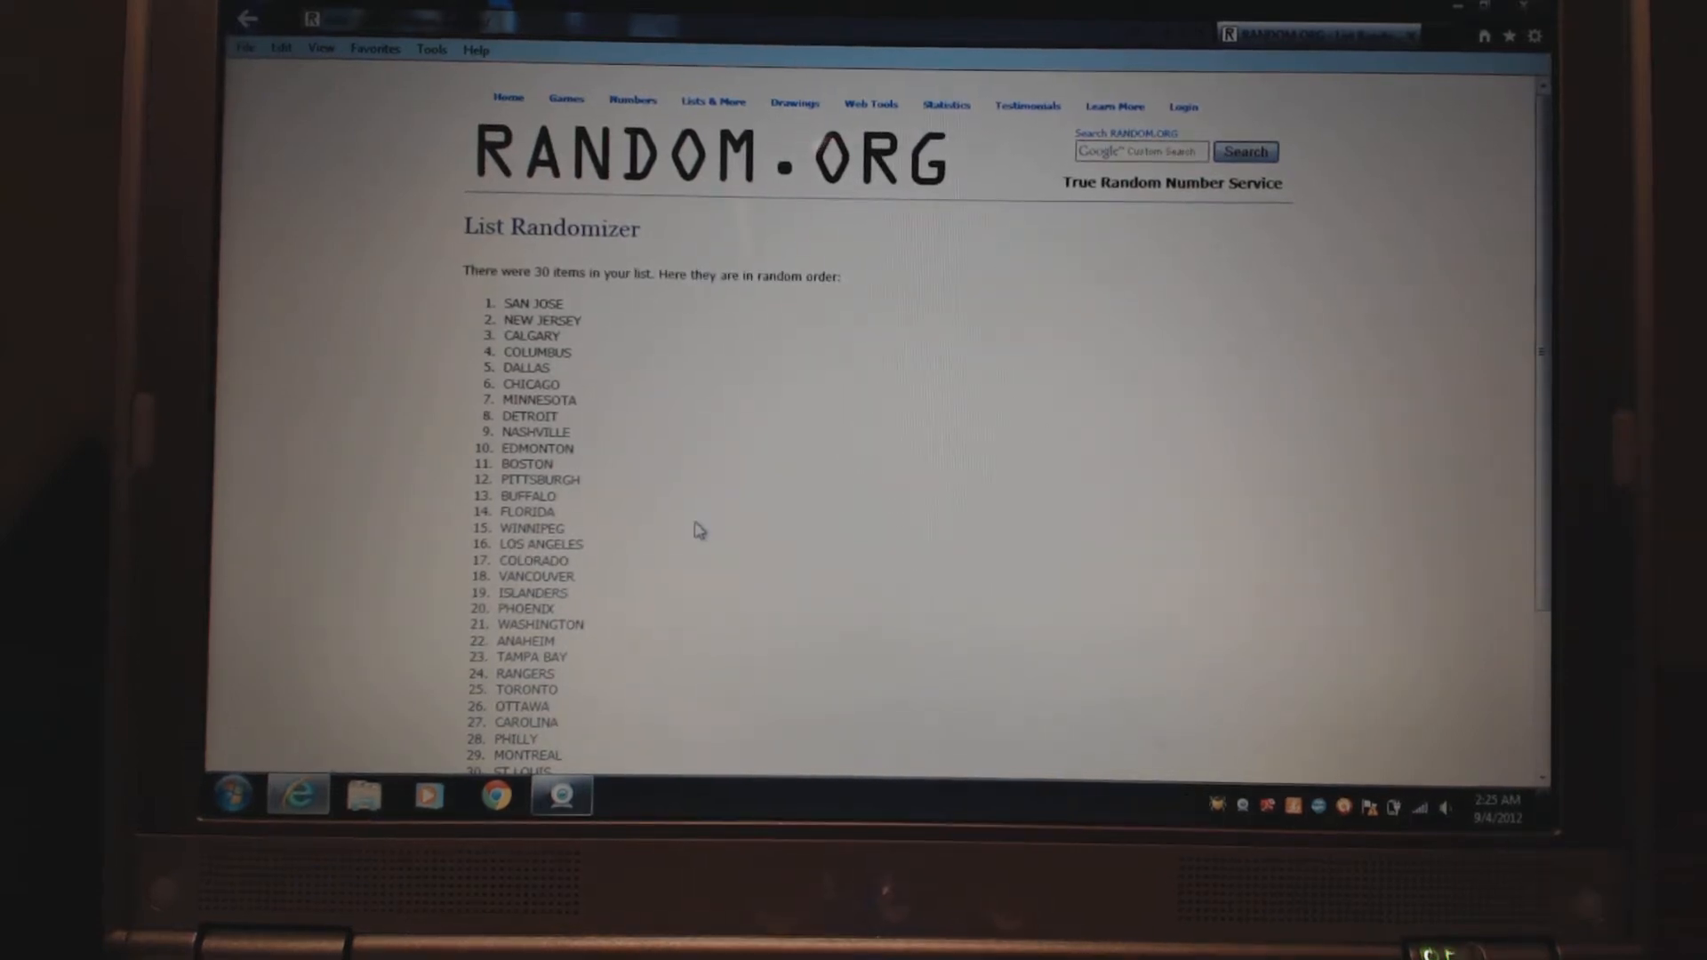
- Reshuffle three more times past 66 randomizations until DETROIT and PHOENIX lead
{"action": "left_click", "coordinate": [560, 794]}
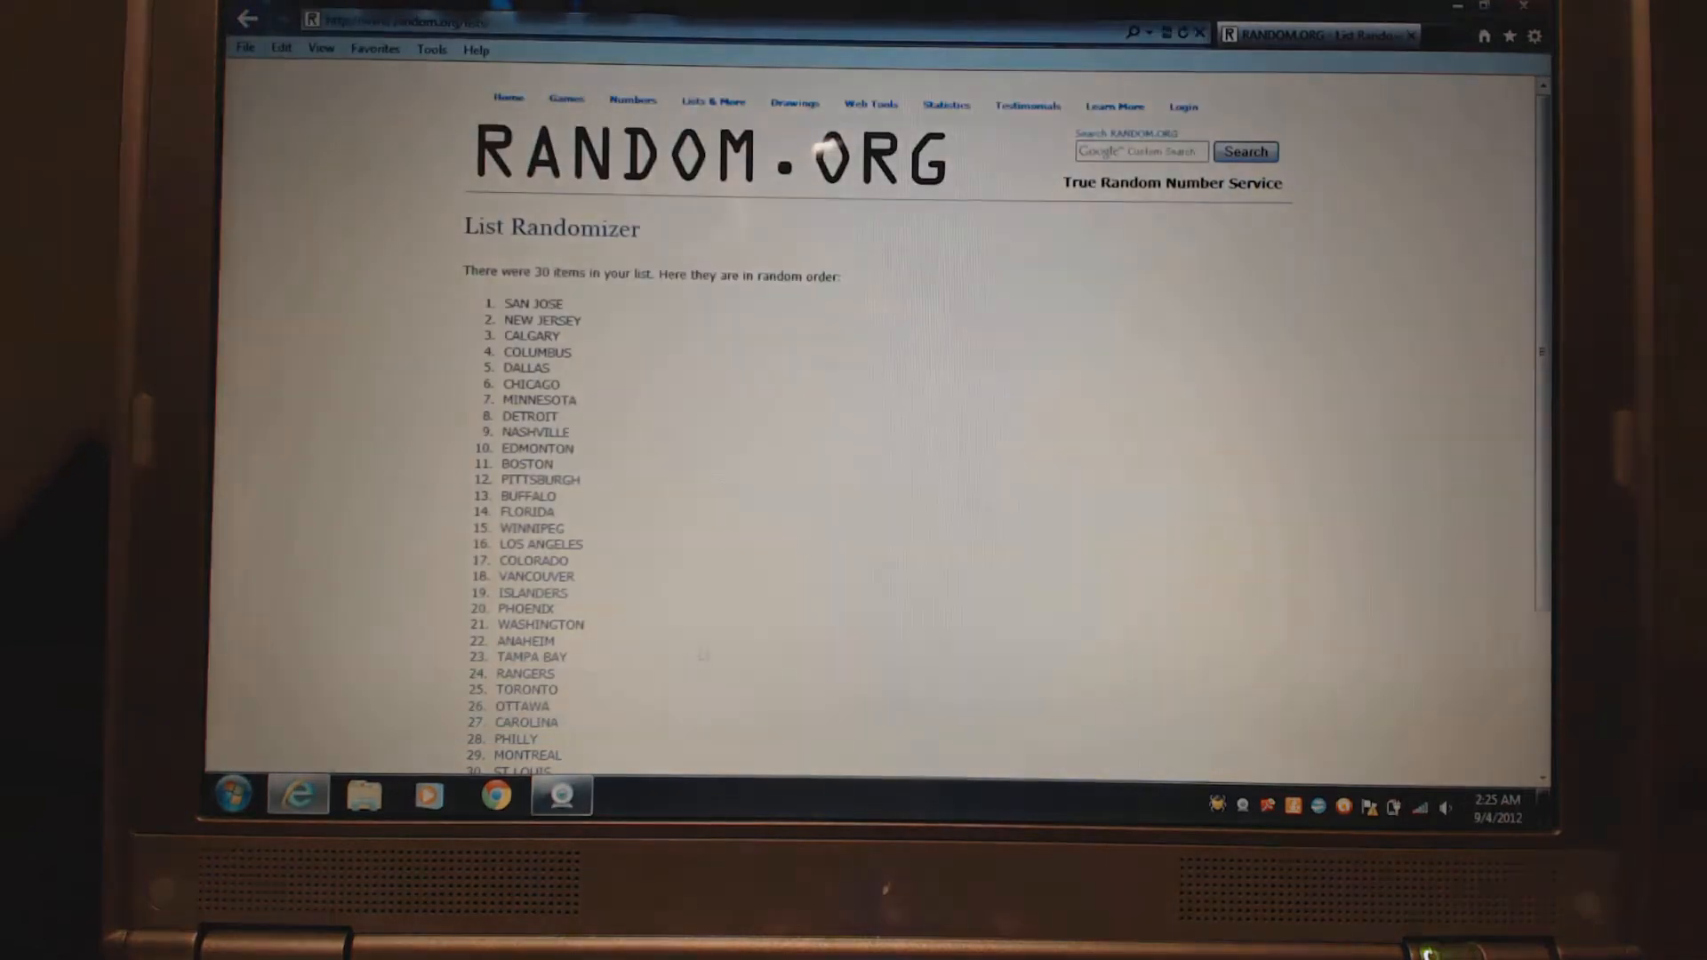
{"action": "scroll", "scroll_direction": "down", "scroll_amount": 3}
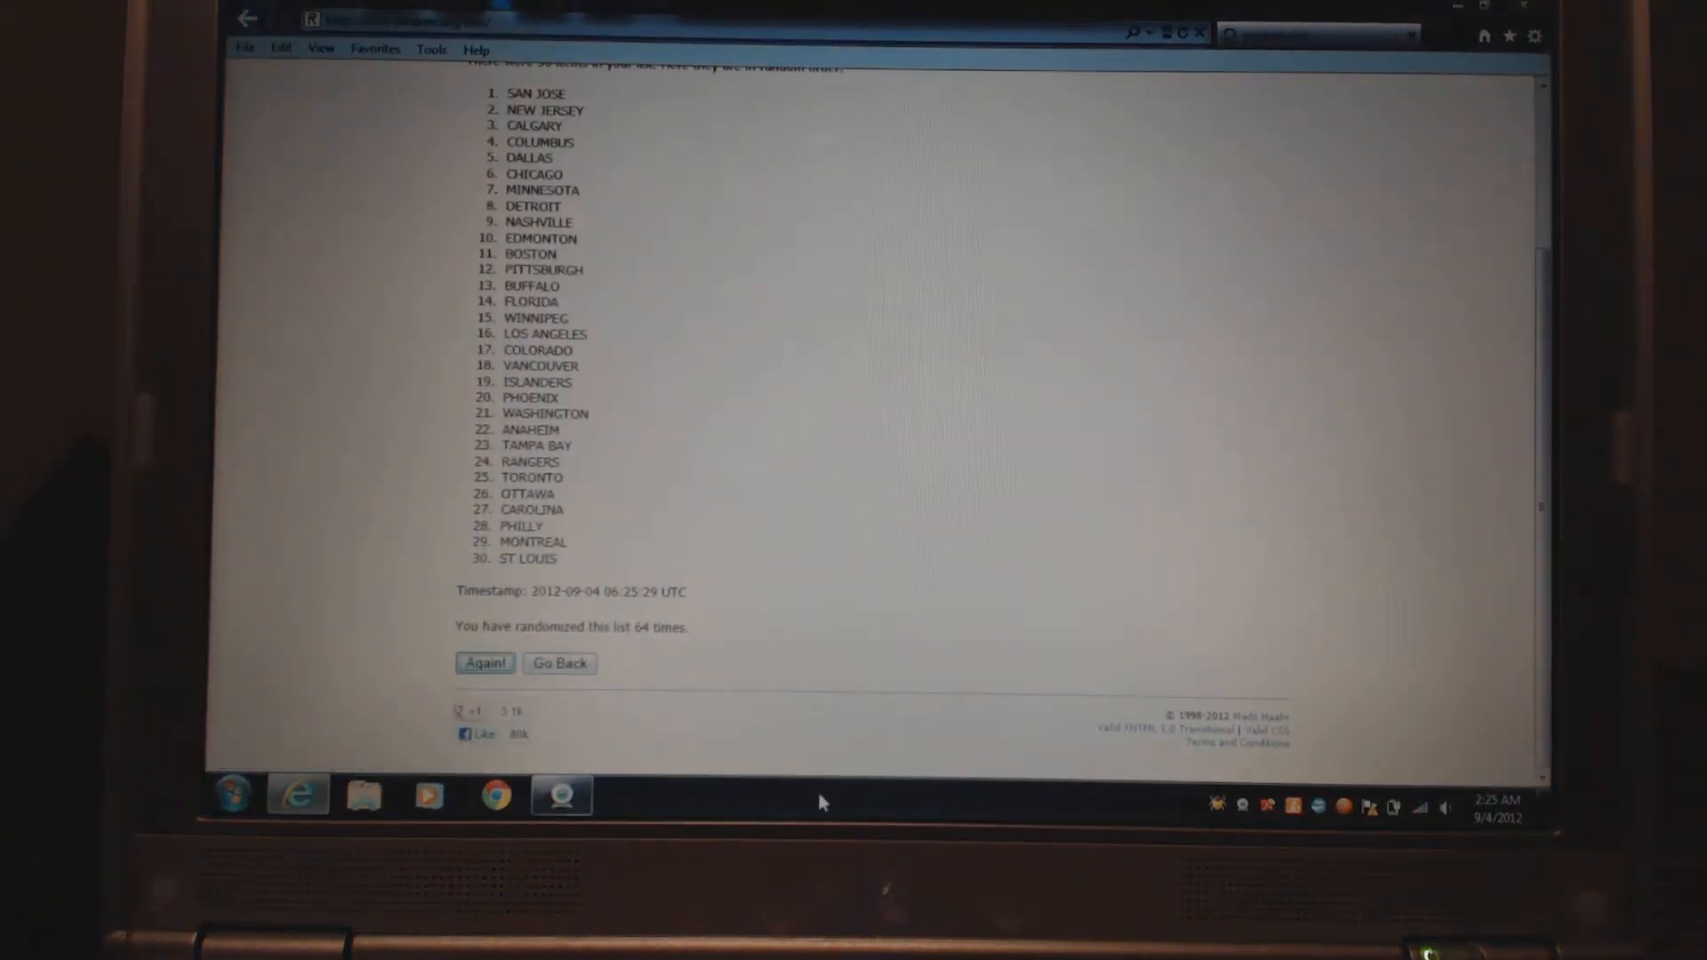
{"action": "left_click", "coordinate": [484, 664]}
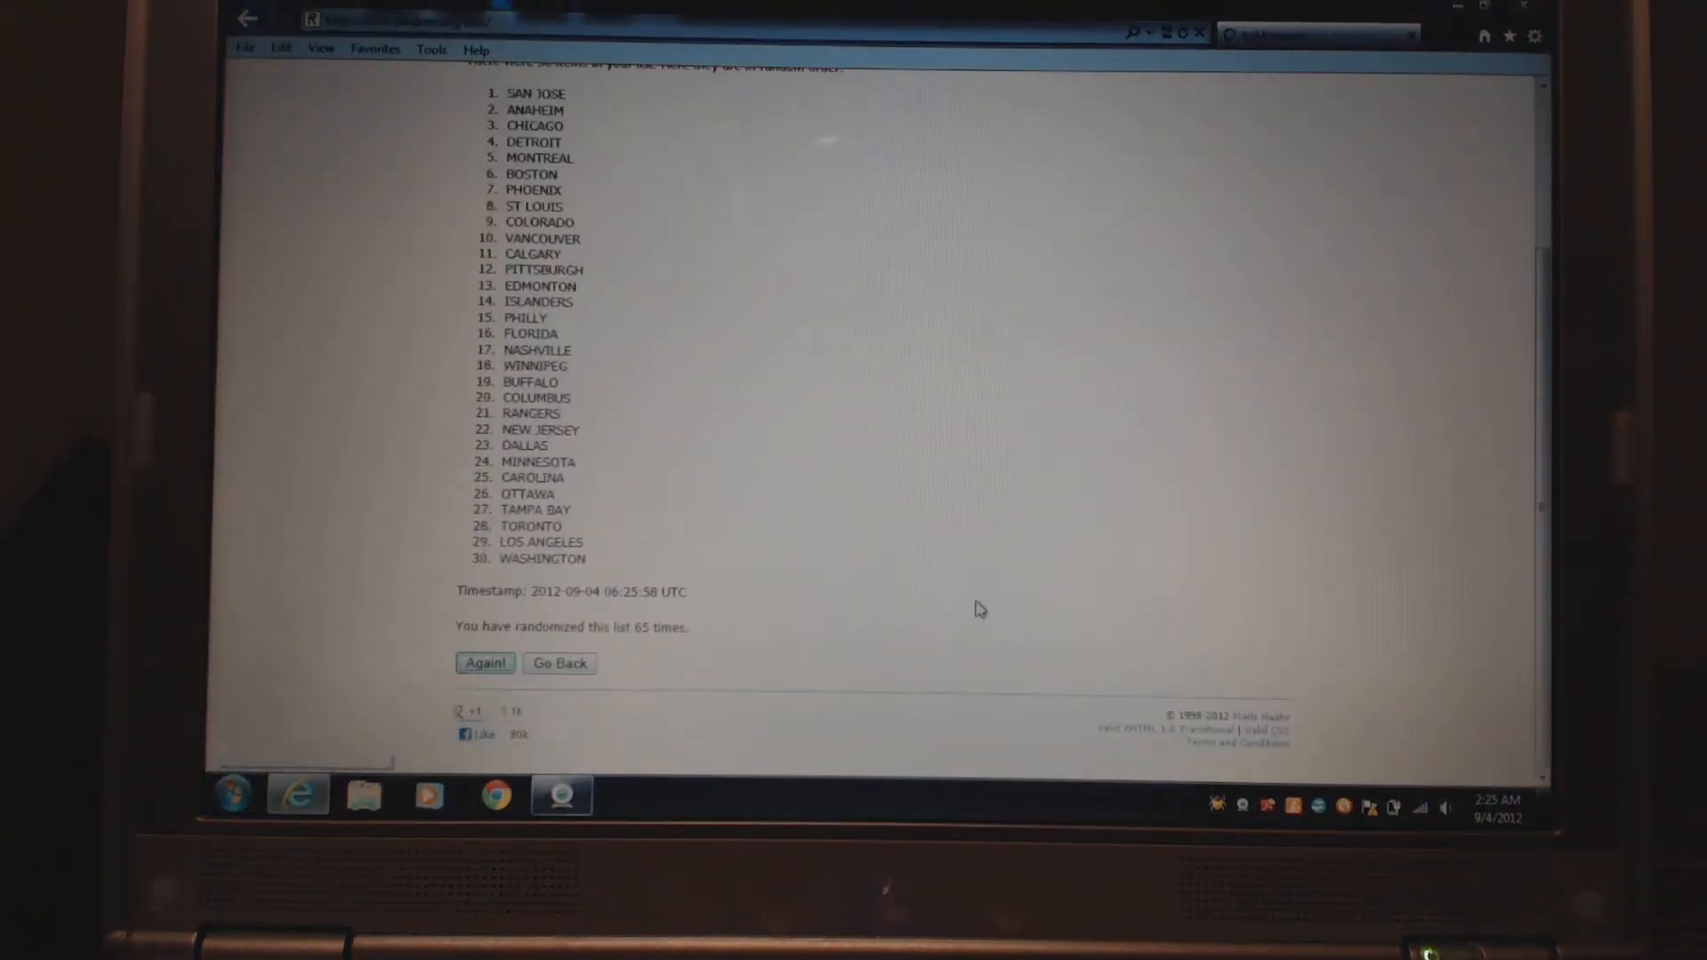
{"action": "left_click", "coordinate": [483, 663]}
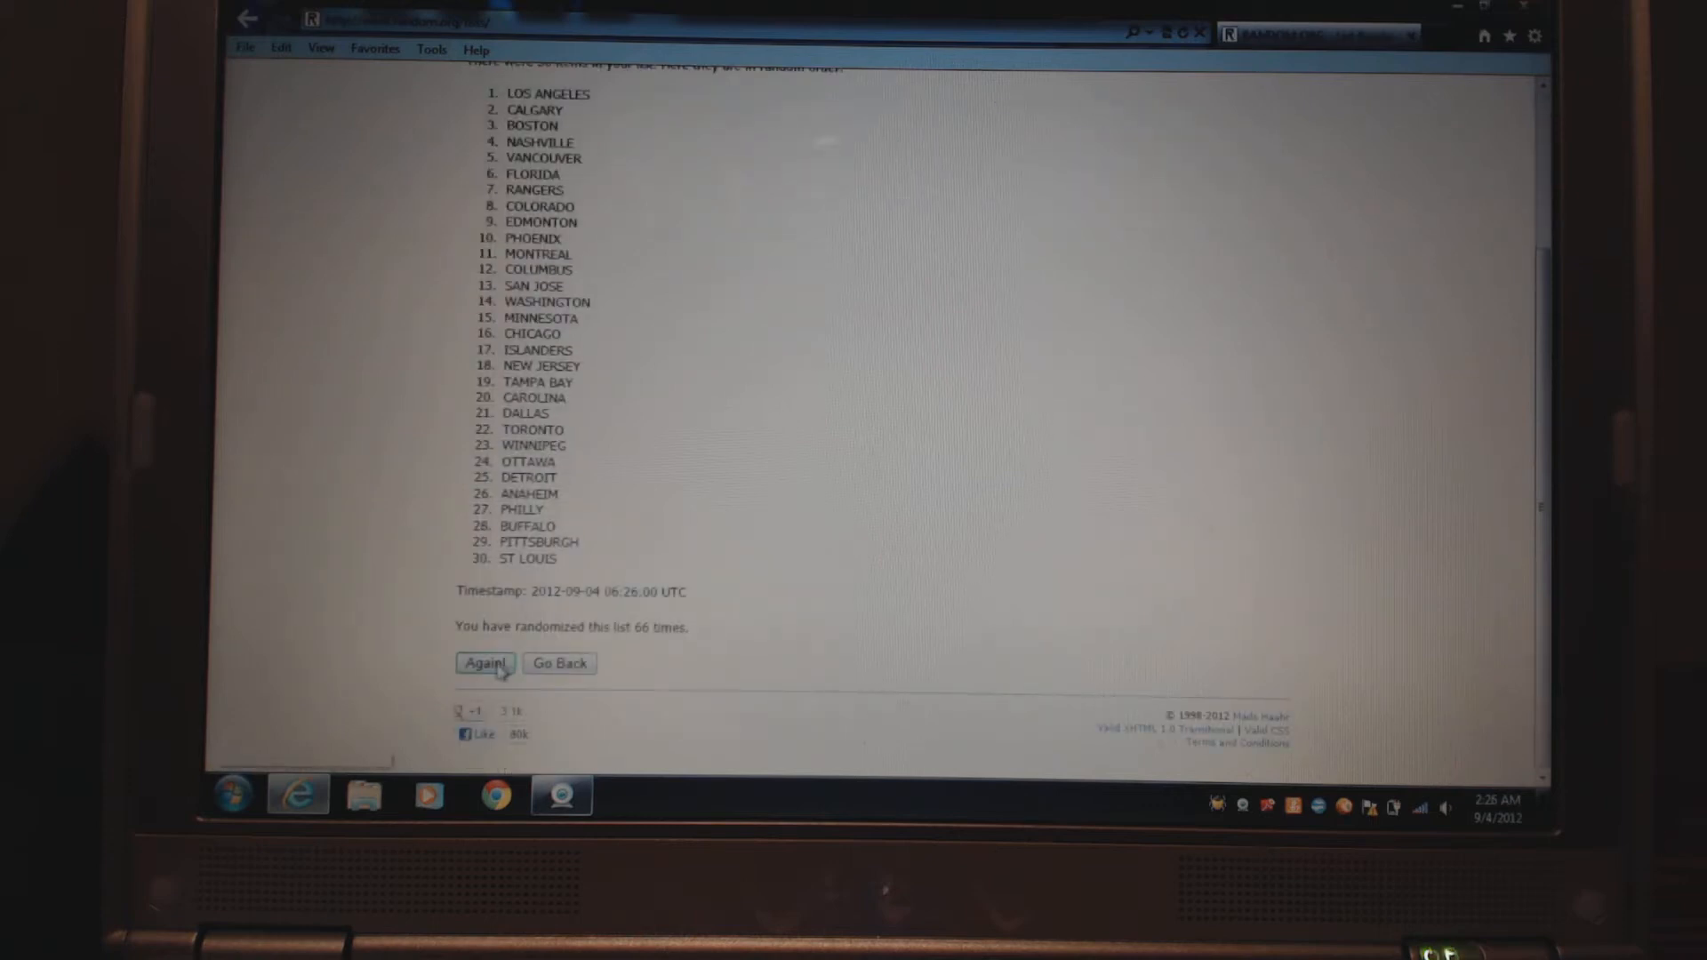
{"action": "left_click", "coordinate": [484, 664]}
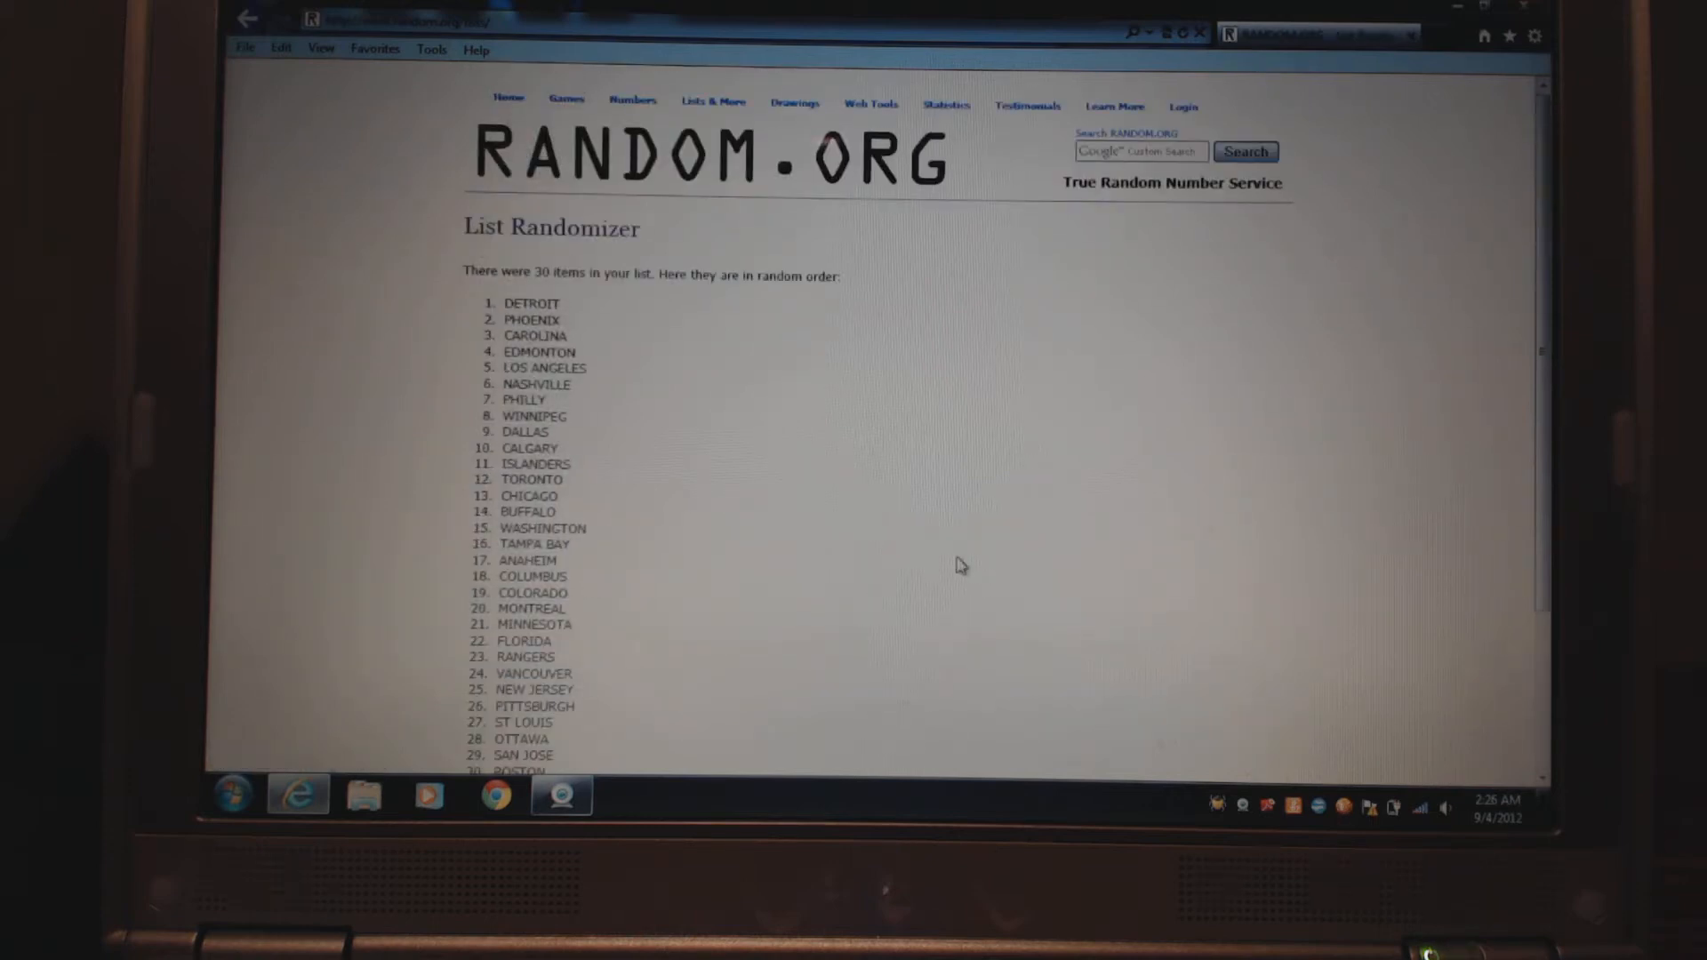